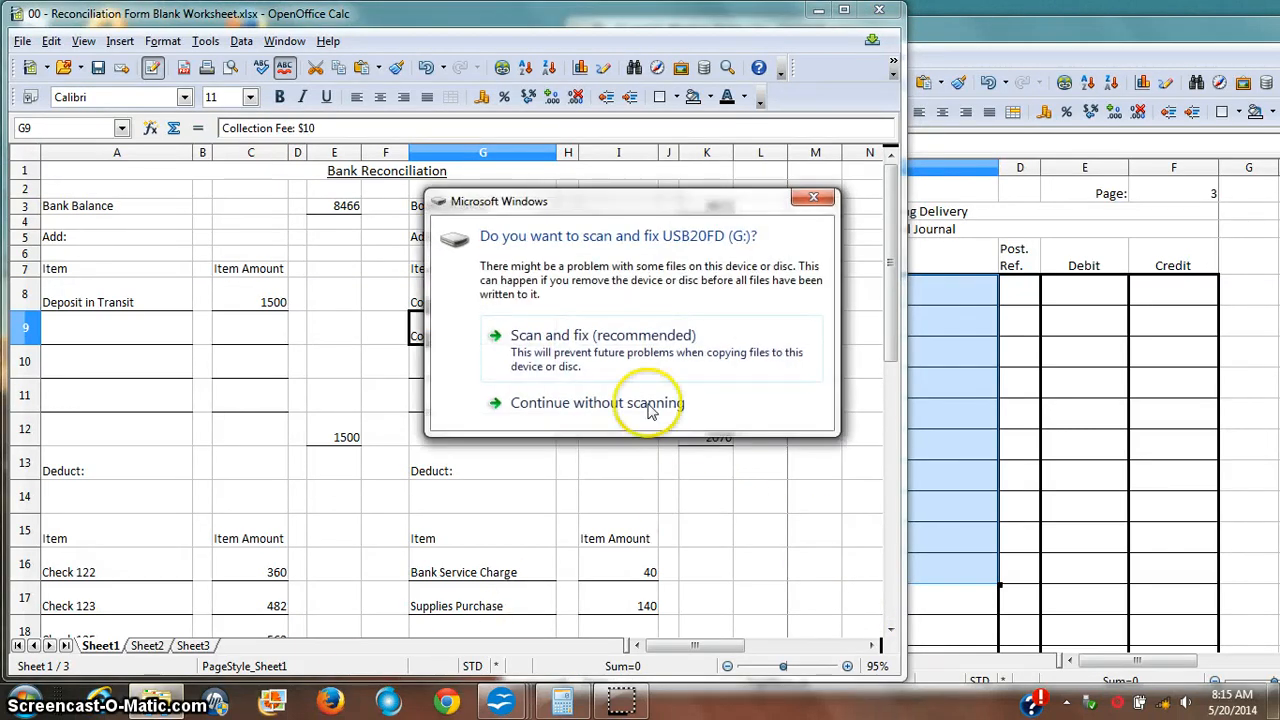
# Dismiss the USB scan prompt and check both reconciled balances of 8562
pyautogui.click(610, 402)
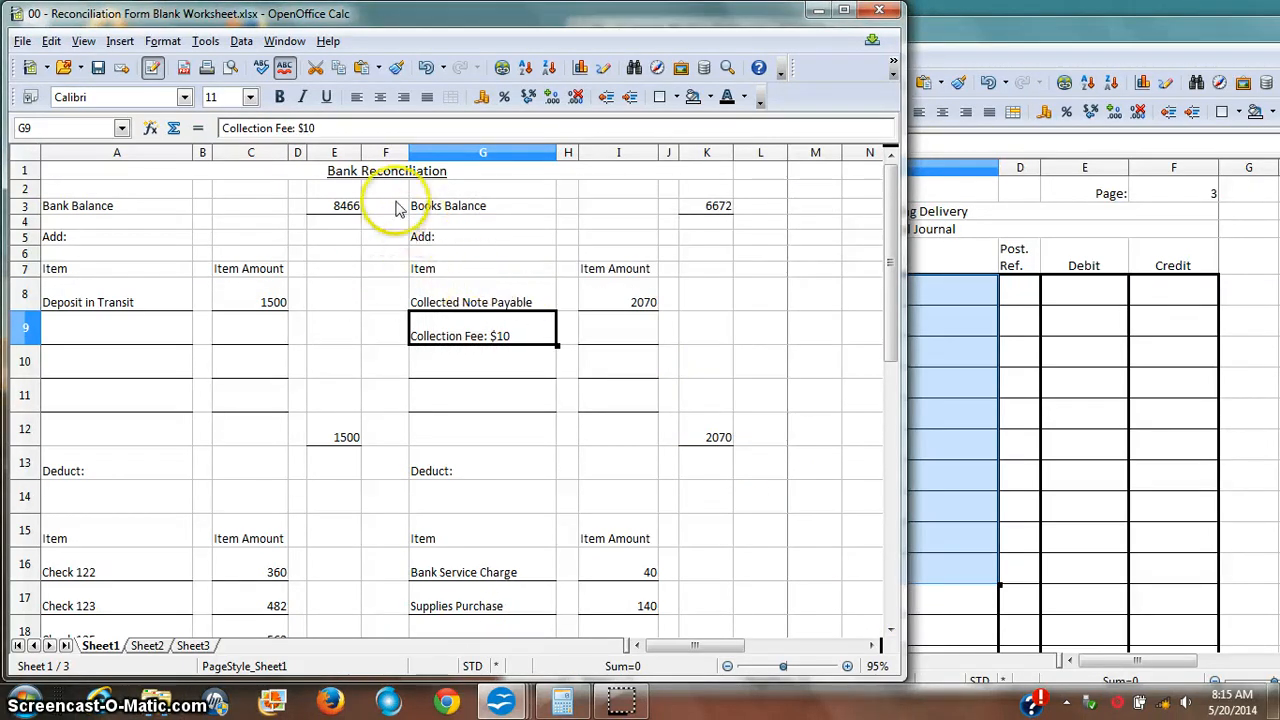
pyautogui.click(706, 220)
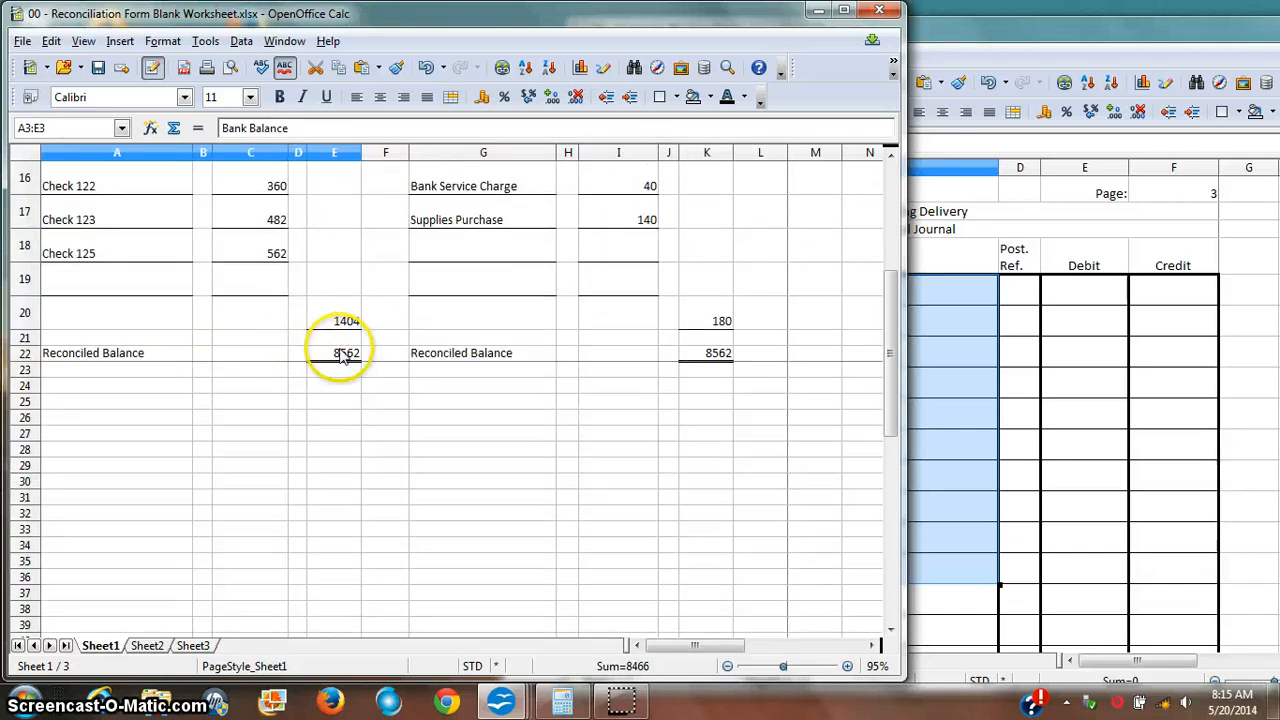
pyautogui.click(706, 353)
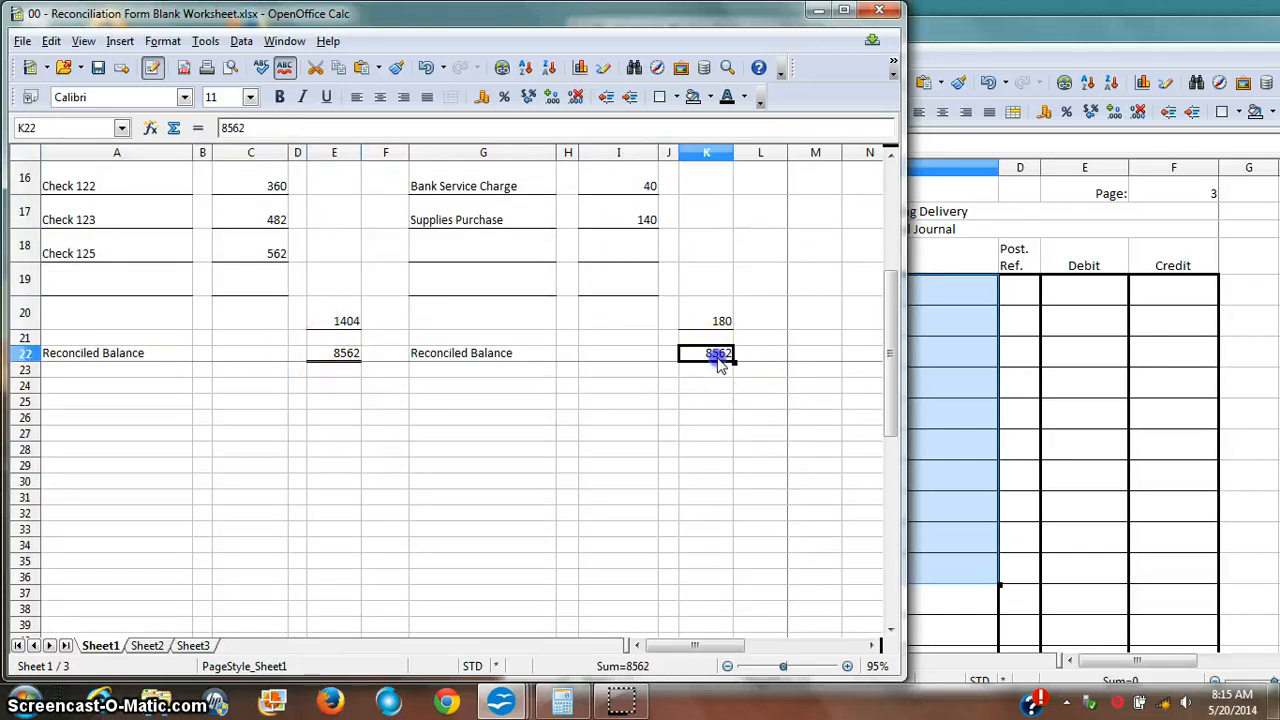
pyautogui.scroll(3)
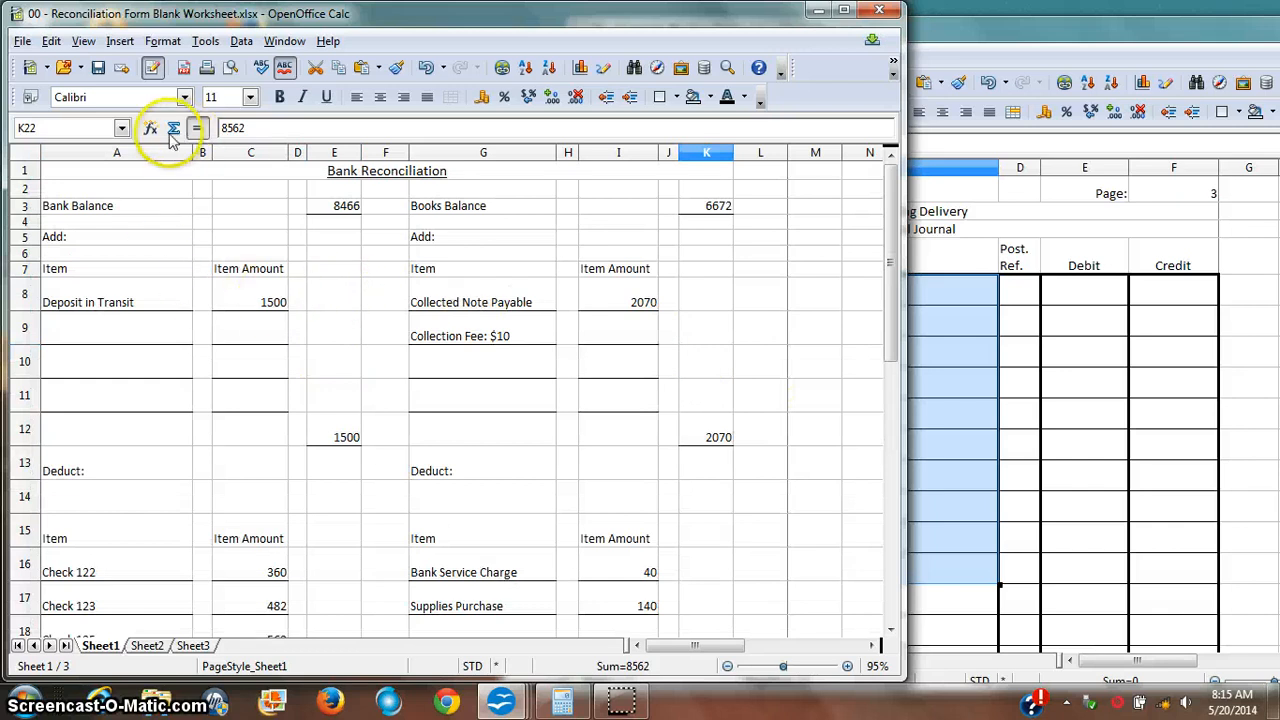
pyautogui.click(334, 253)
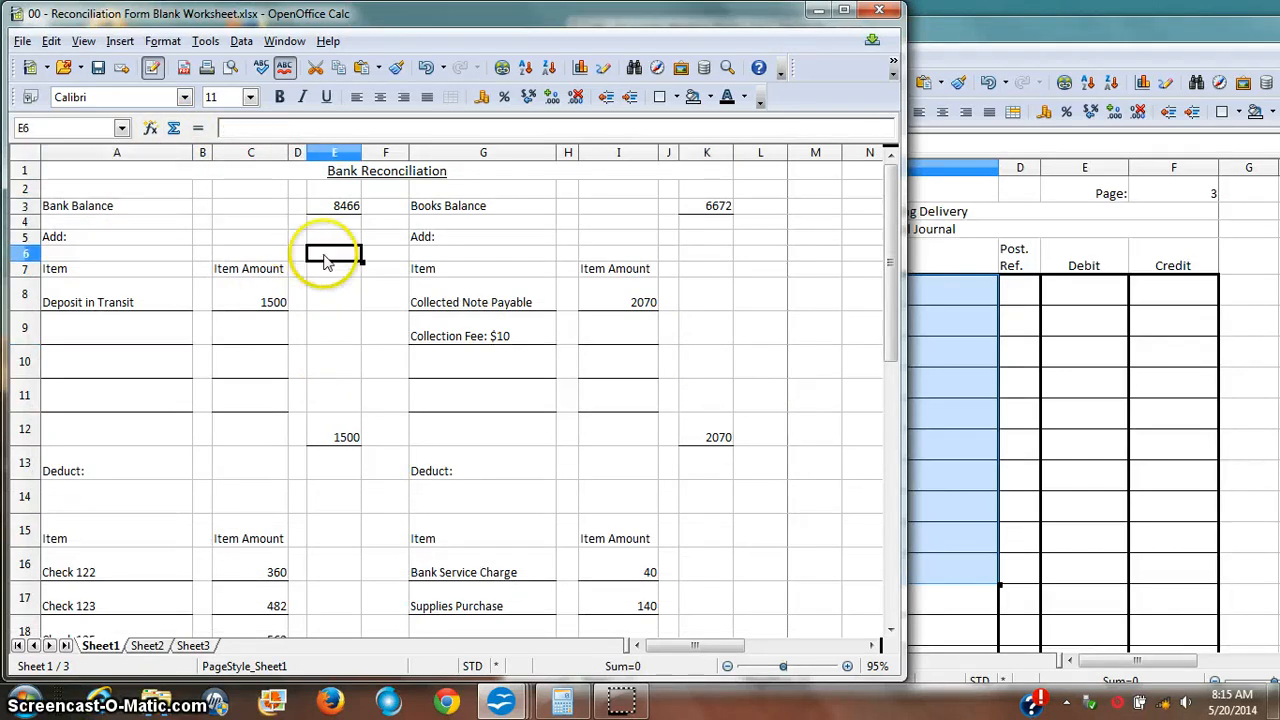
pyautogui.moveTo(145, 307)
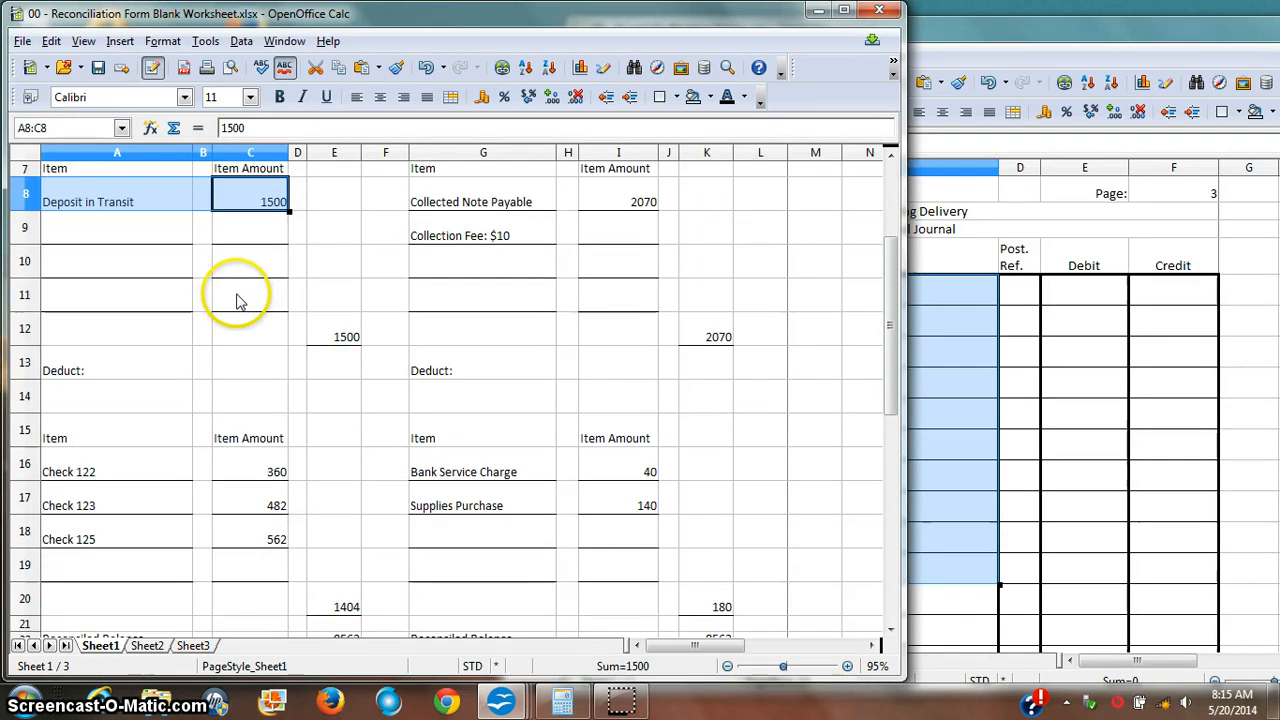
pyautogui.moveTo(143, 485)
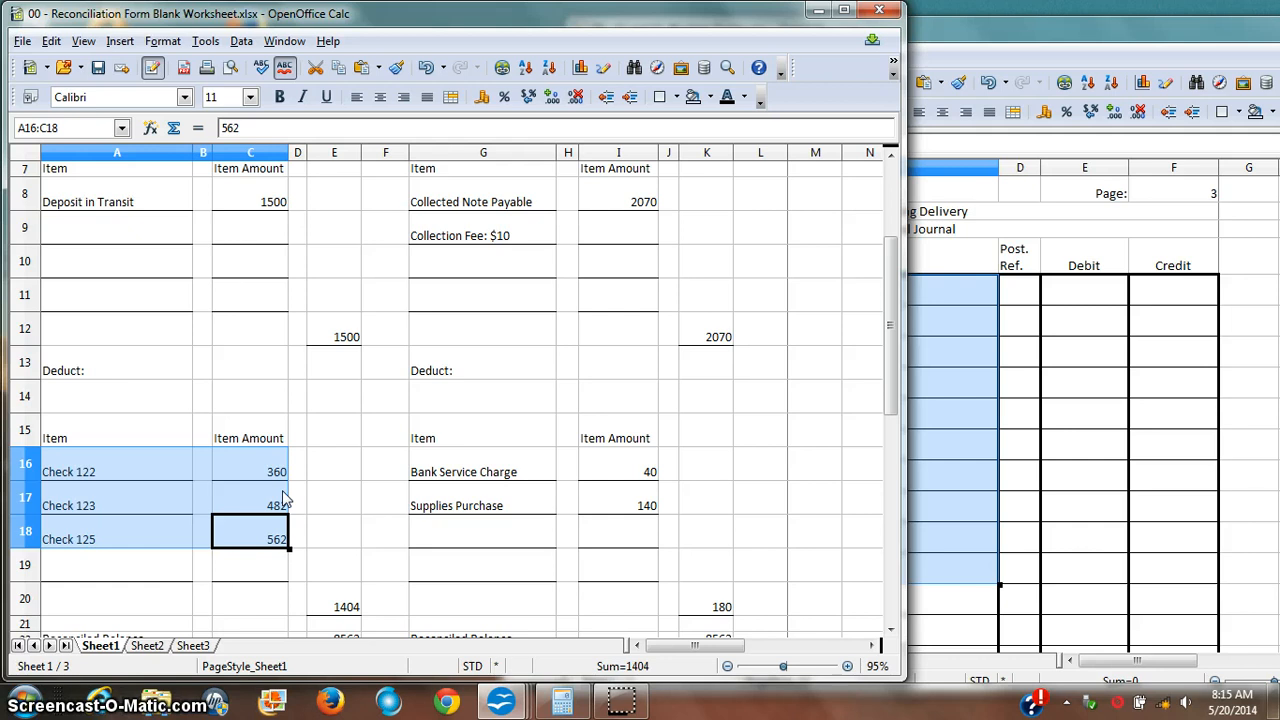
pyautogui.scroll(-3)
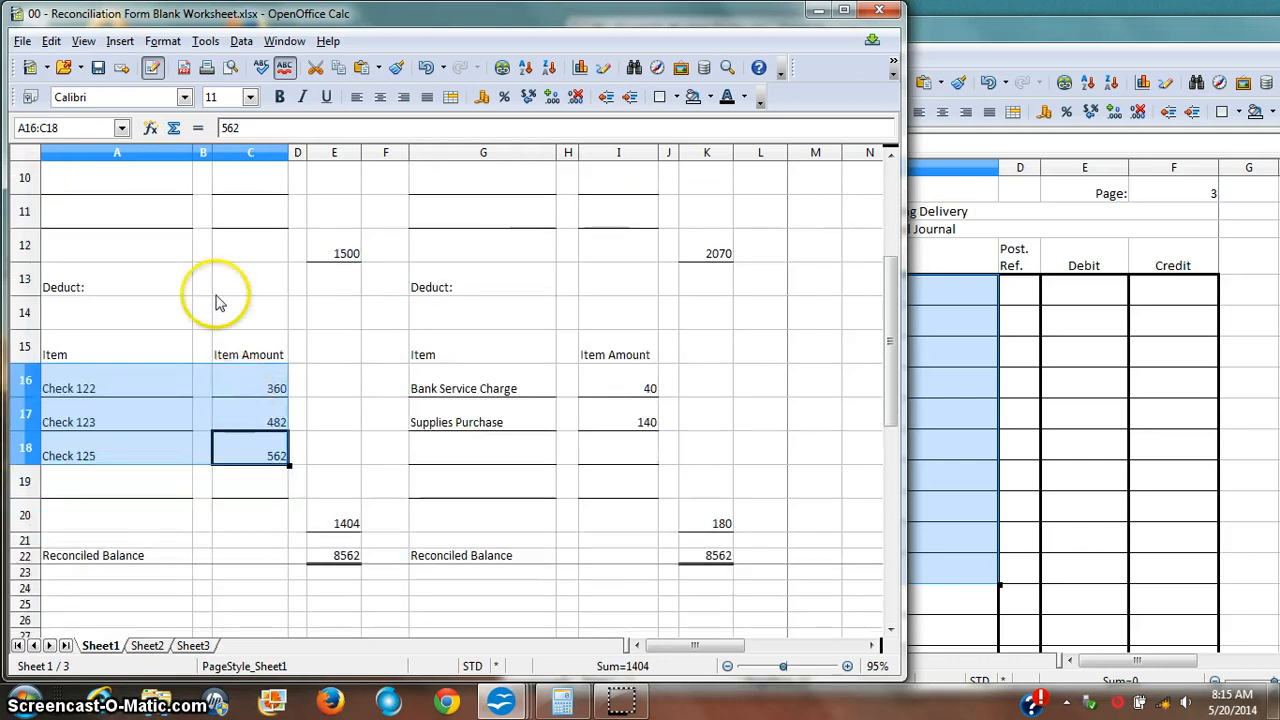
pyautogui.click(334, 555)
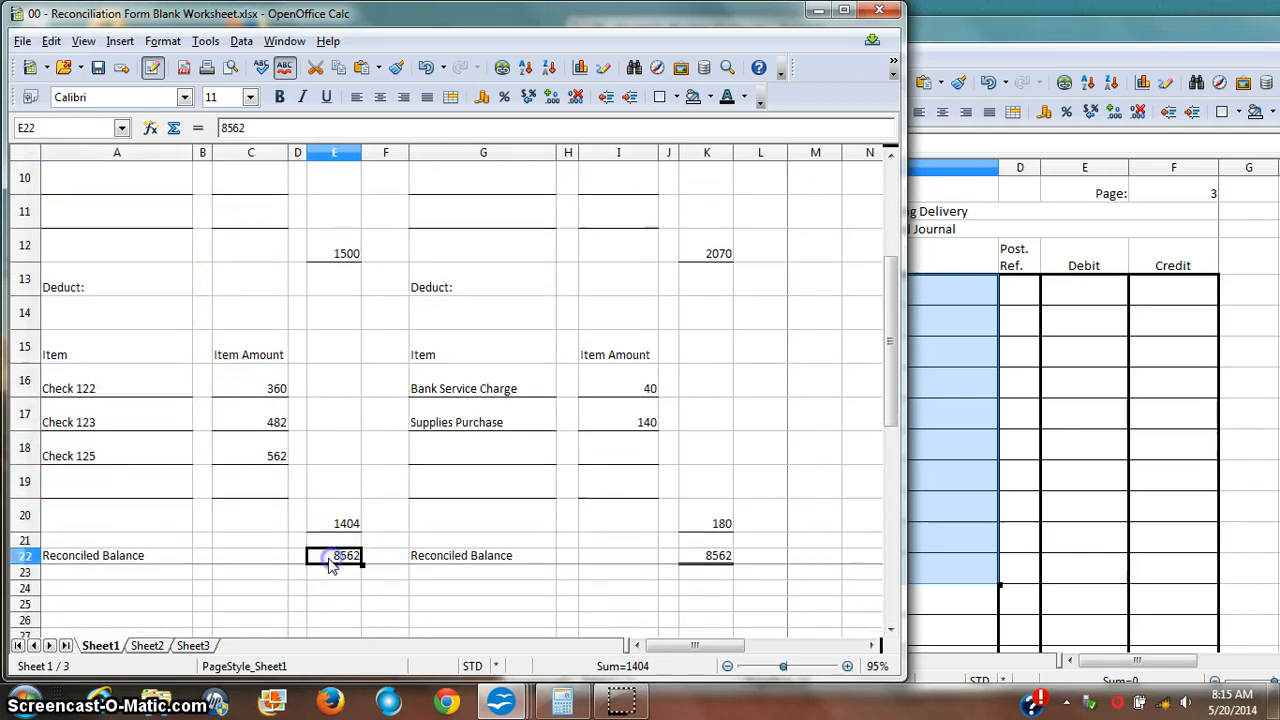
pyautogui.scroll(3)
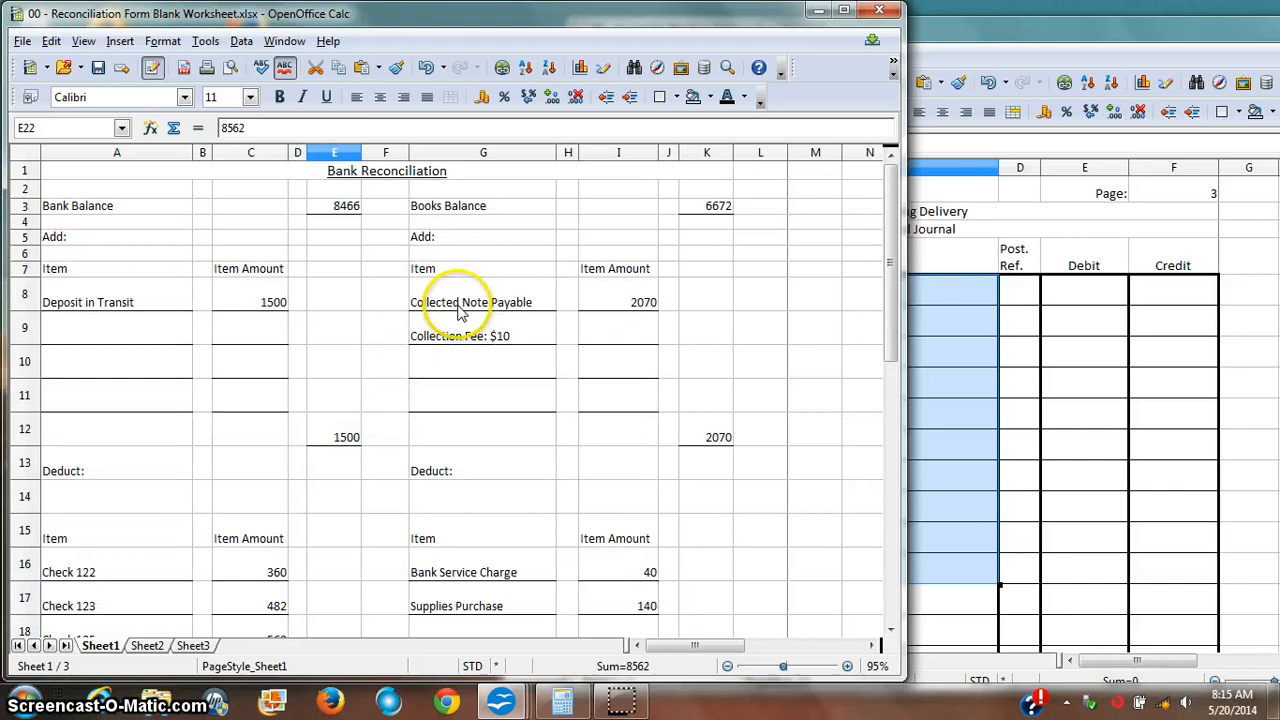
pyautogui.moveTo(758, 302)
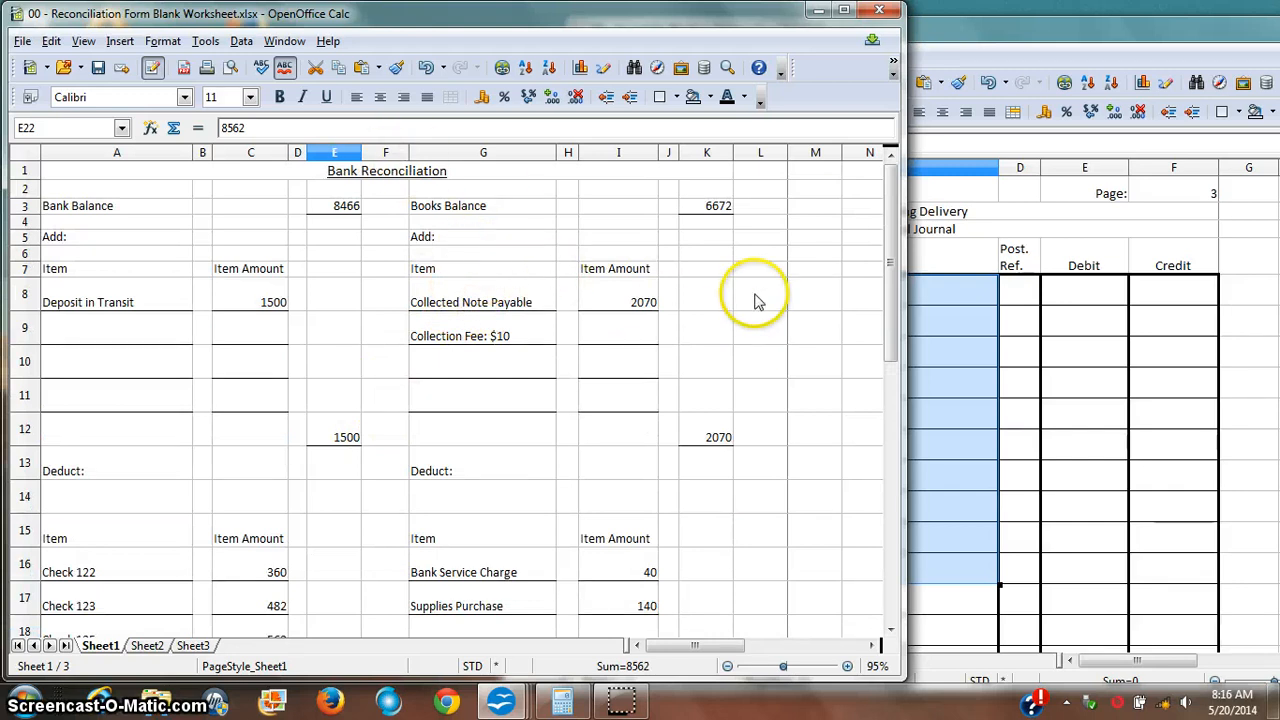
pyautogui.moveTo(759, 293)
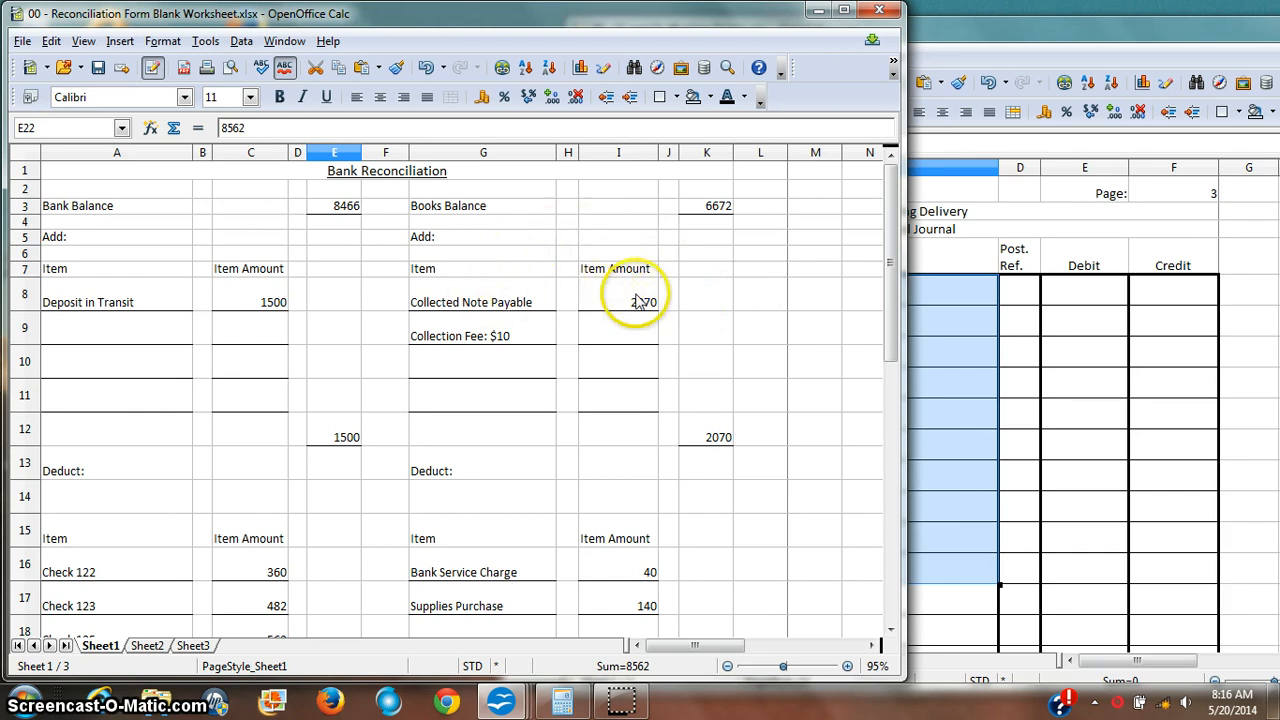
pyautogui.moveTo(483, 188); pyautogui.dragTo(706, 394)
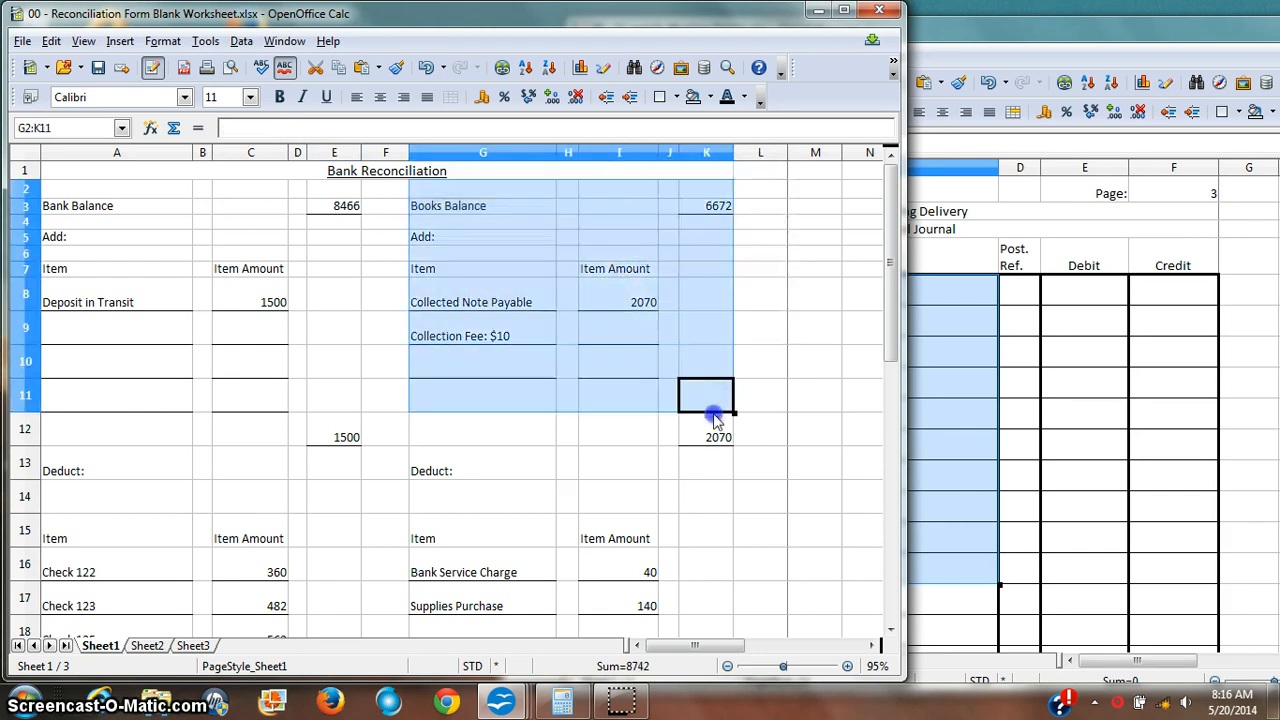
pyautogui.click(760, 293)
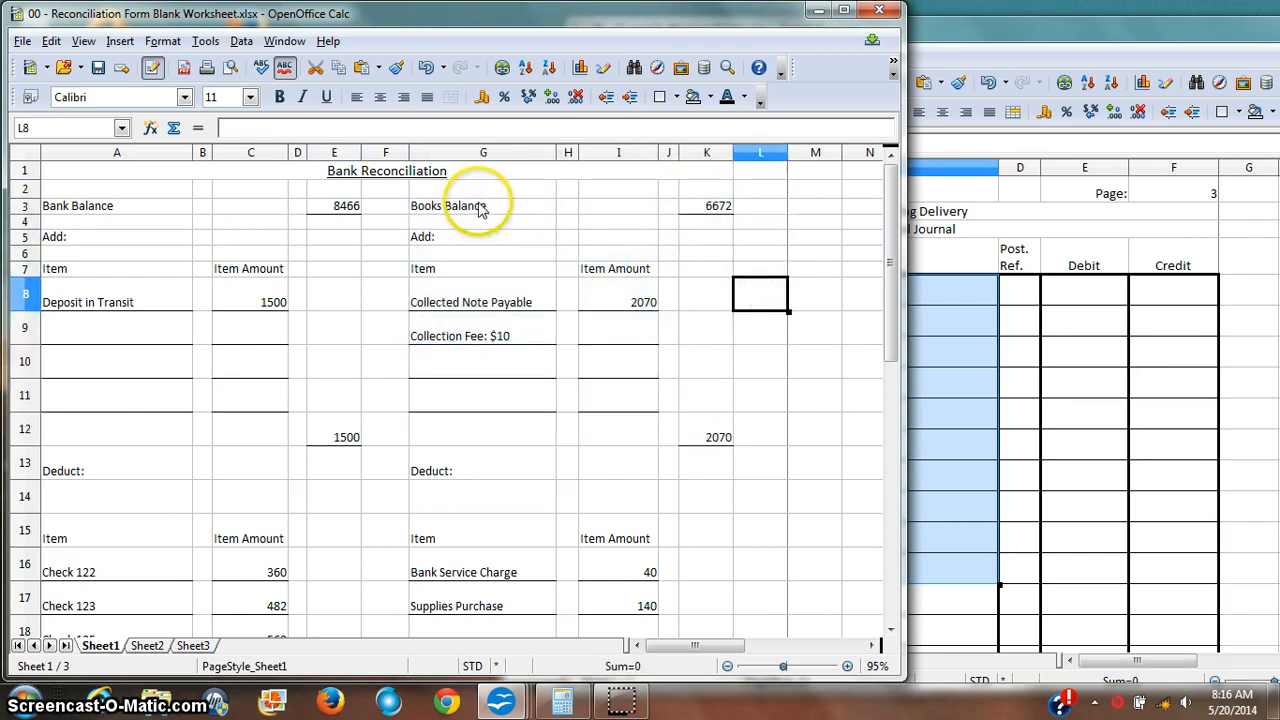
pyautogui.moveTo(465, 288)
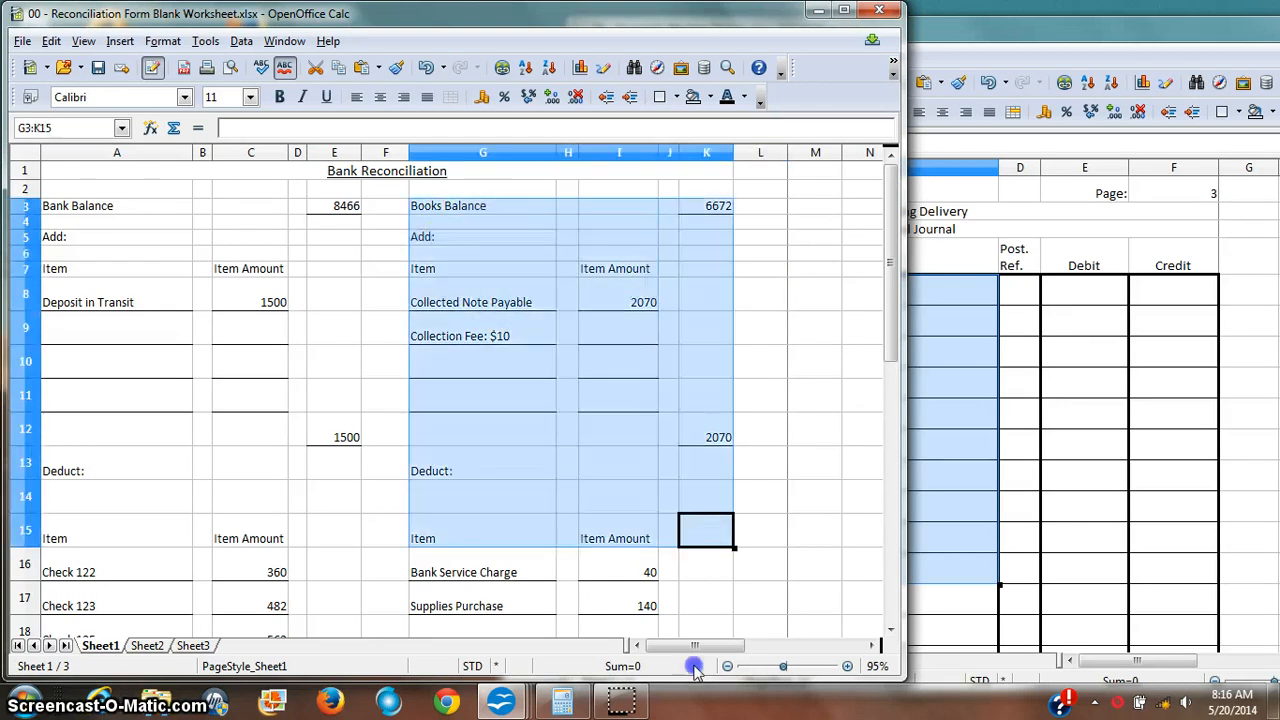
pyautogui.scroll(-3)
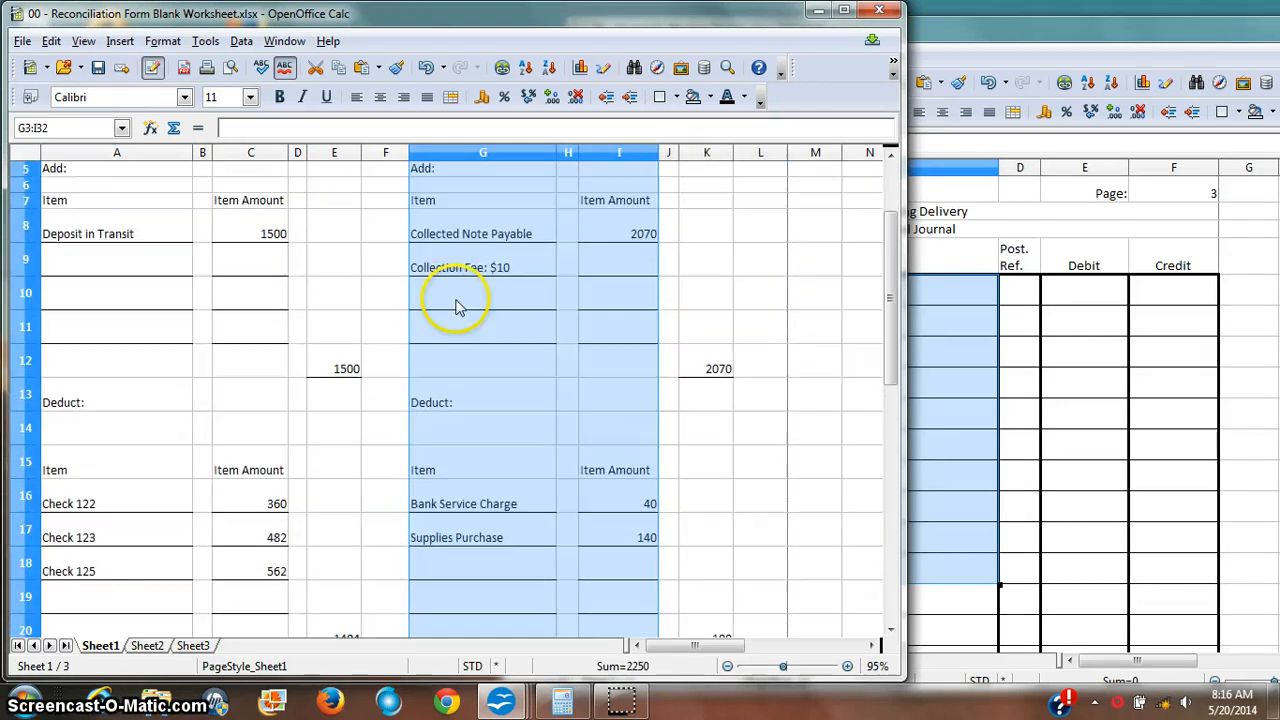
pyautogui.scroll(3)
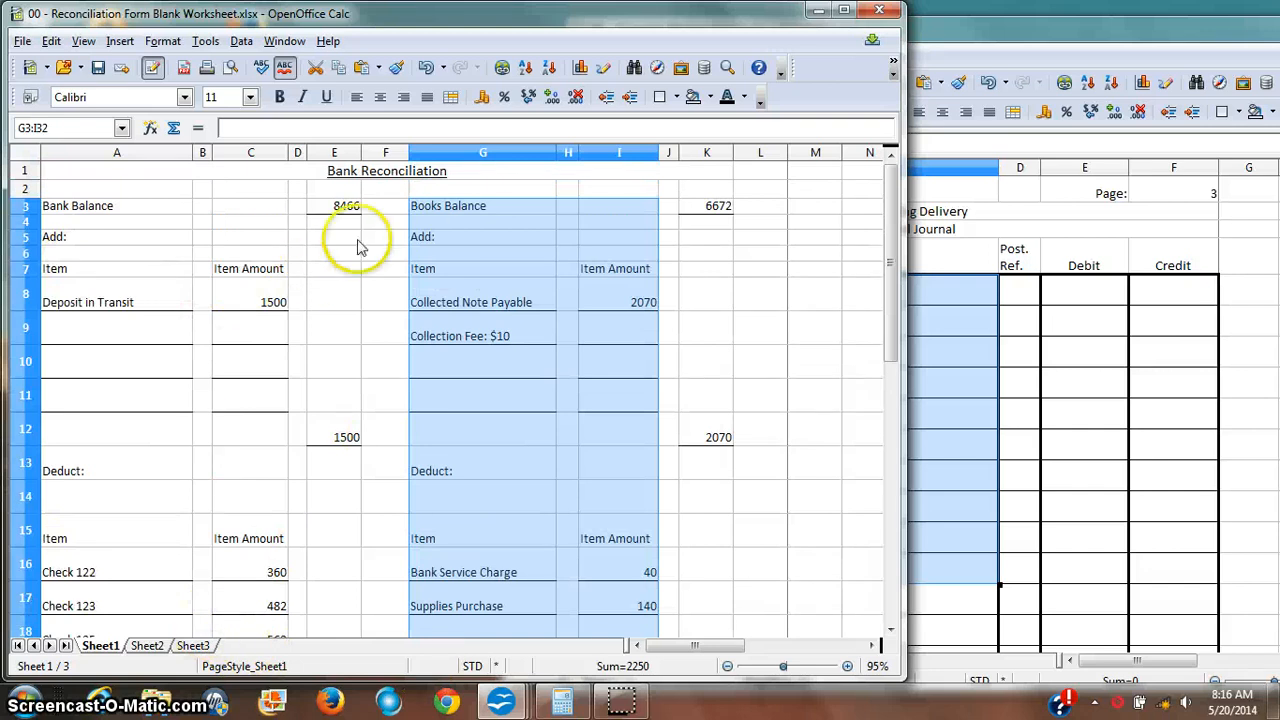
pyautogui.click(619, 221)
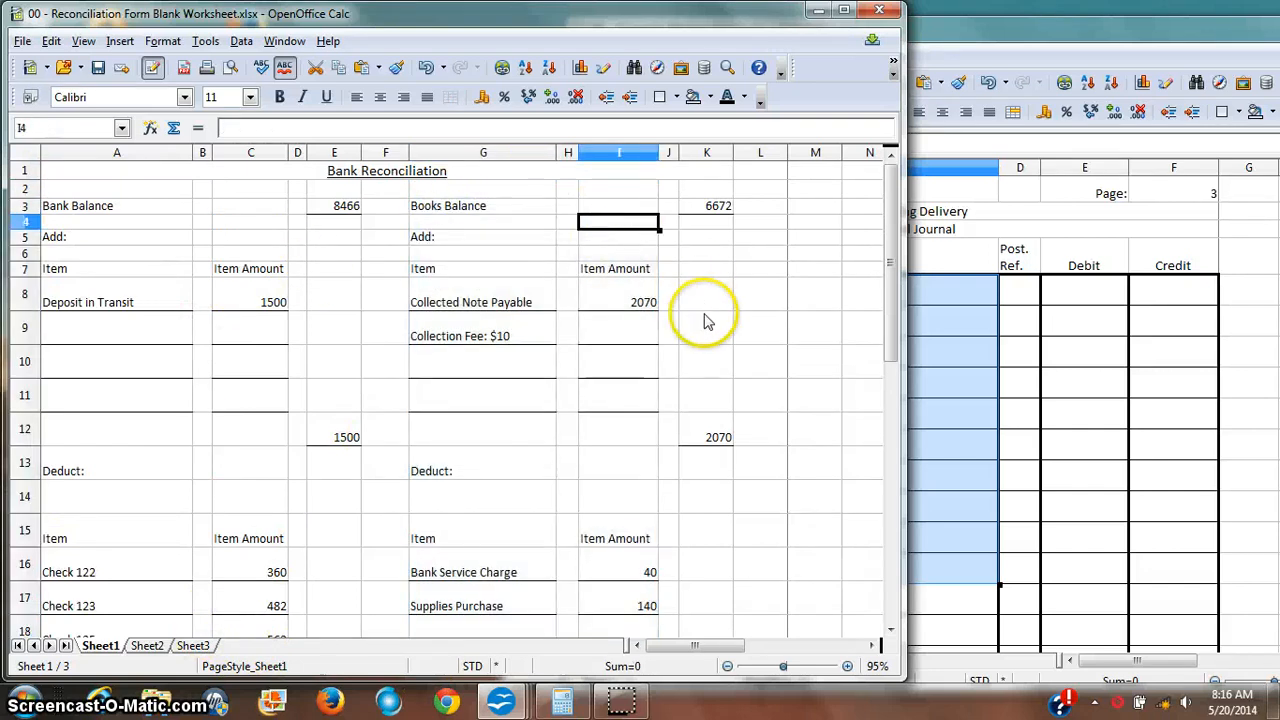
pyautogui.moveTo(705, 320)
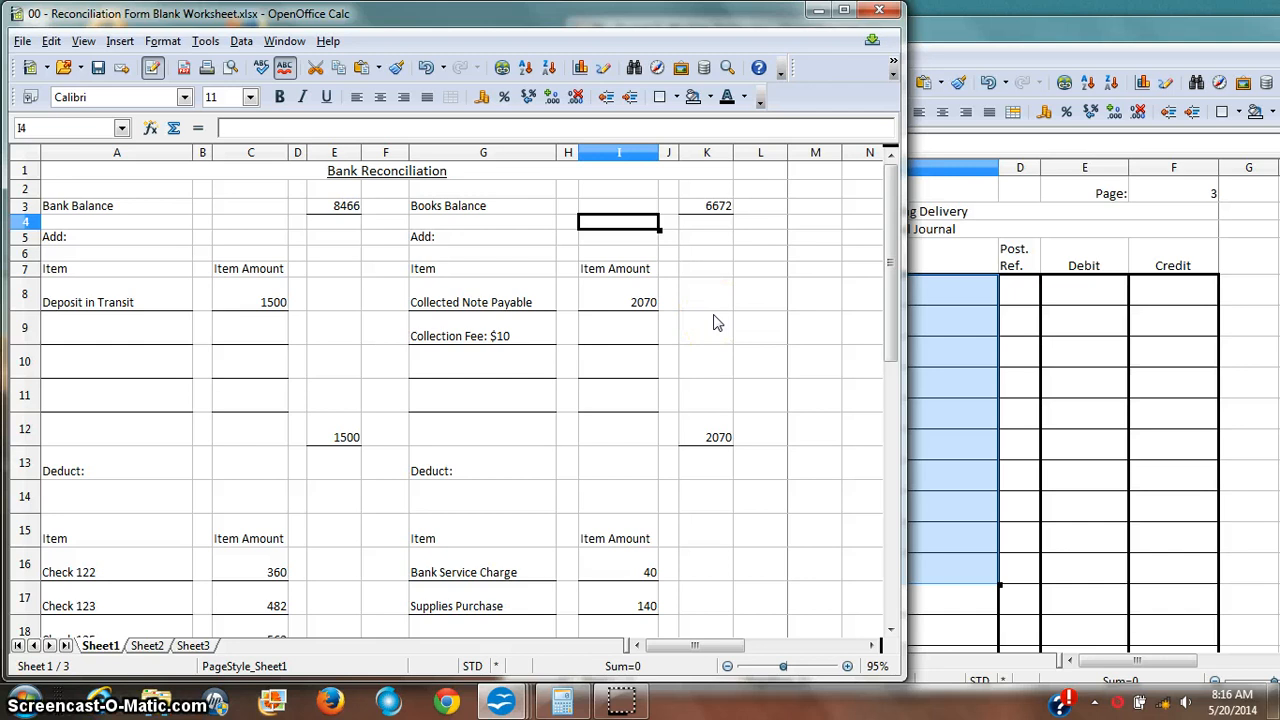
pyautogui.click(618, 302)
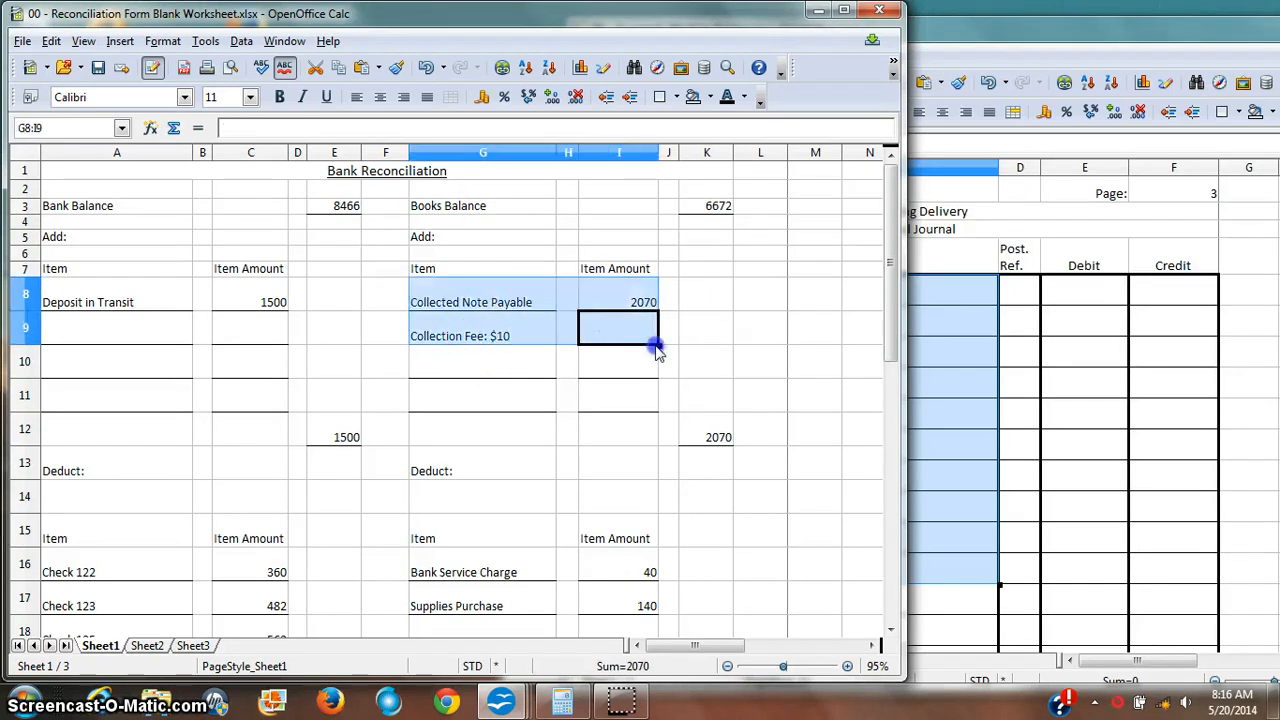
pyautogui.moveTo(618, 320); pyautogui.dragTo(706, 437)
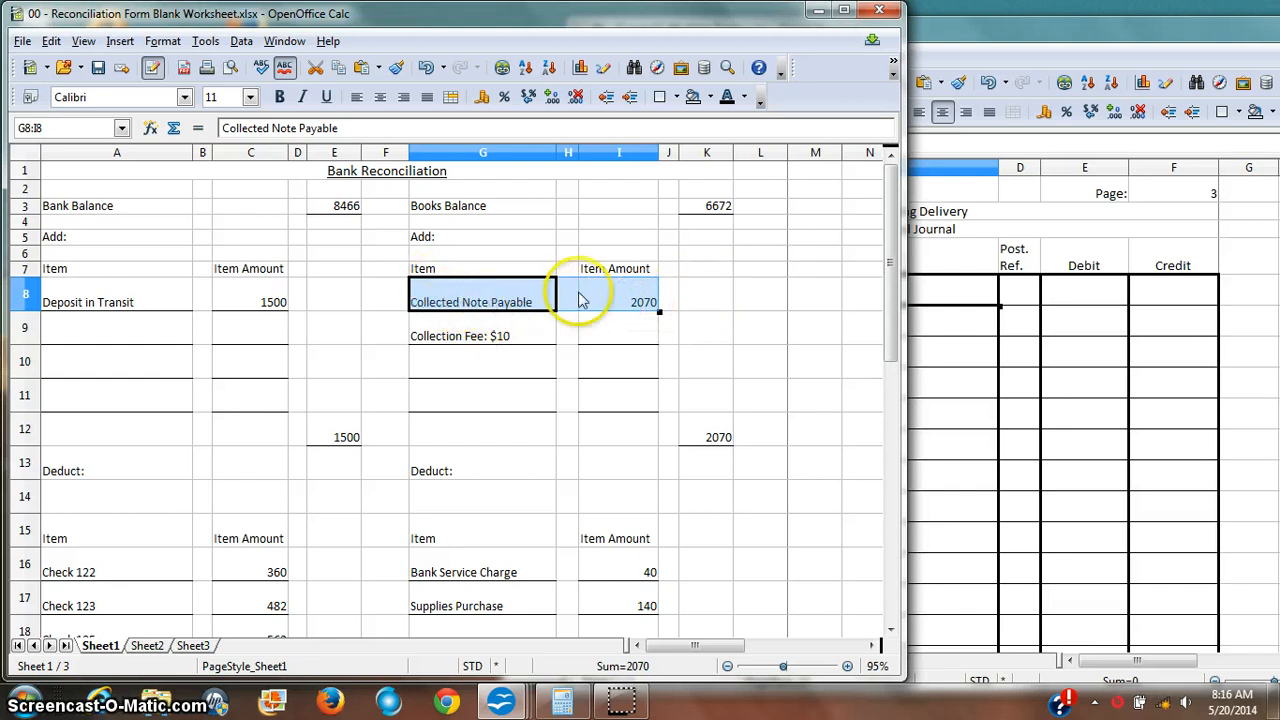
pyautogui.moveTo(713, 303)
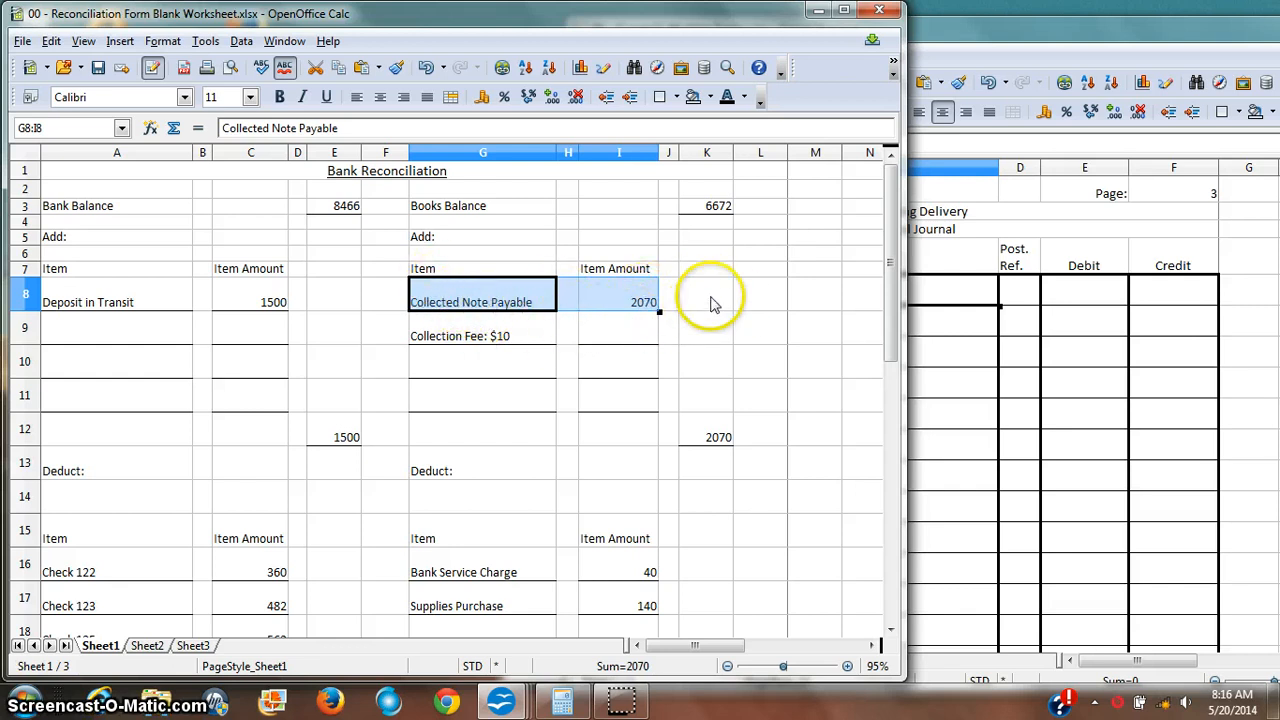
pyautogui.moveTo(685, 308)
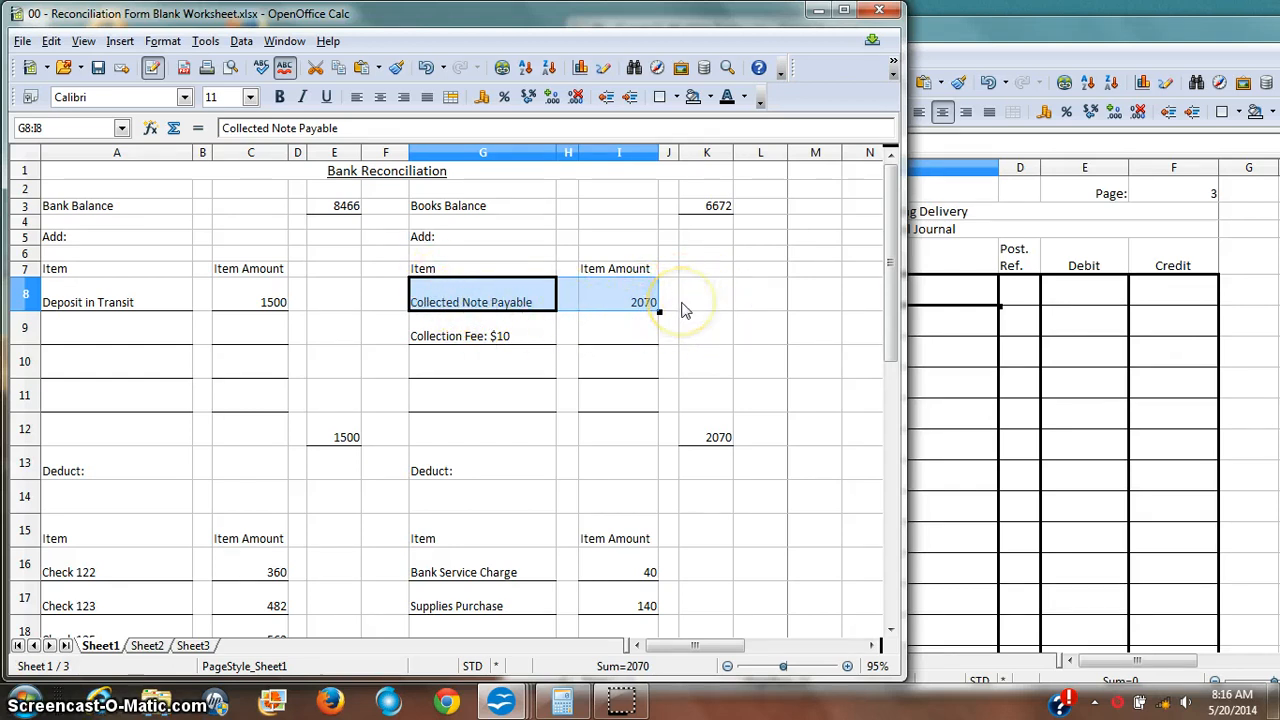
pyautogui.moveTo(958, 346)
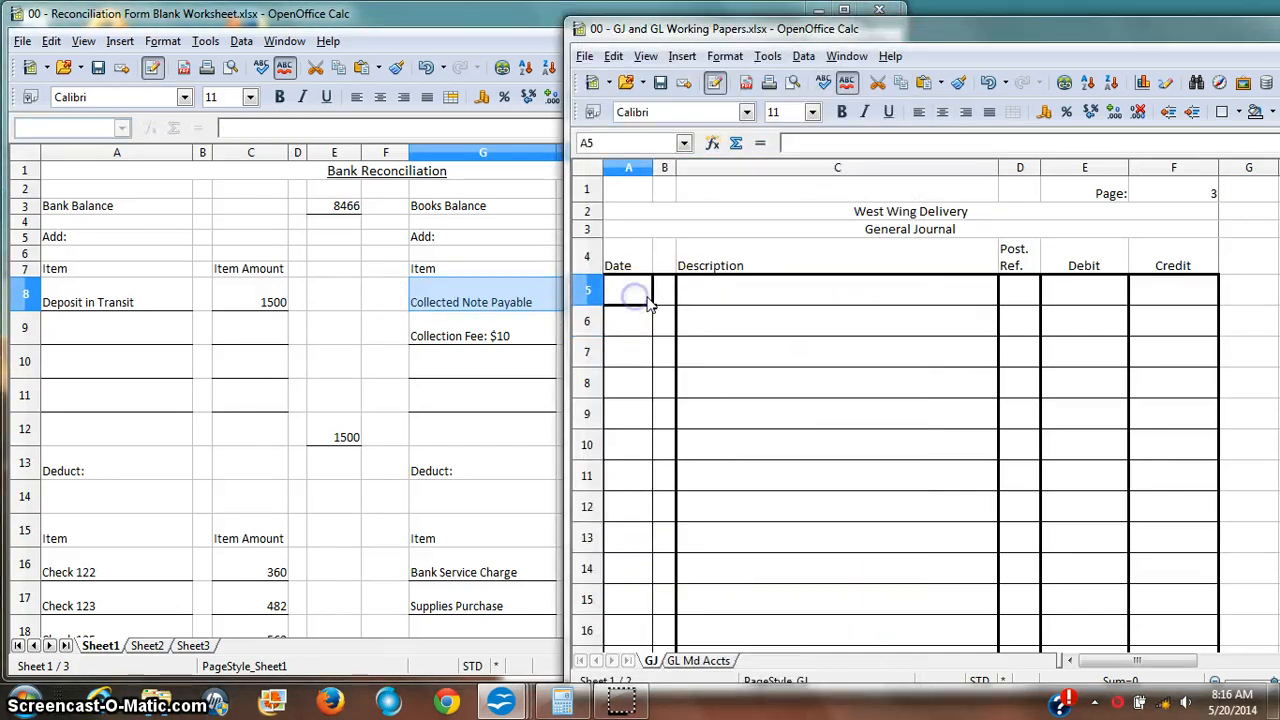
# Enter Accounts Receivable as the credit line in row 8 with 2080
pyautogui.write('201X')
pyautogui.click(627, 321)
pyautogui.write('June')
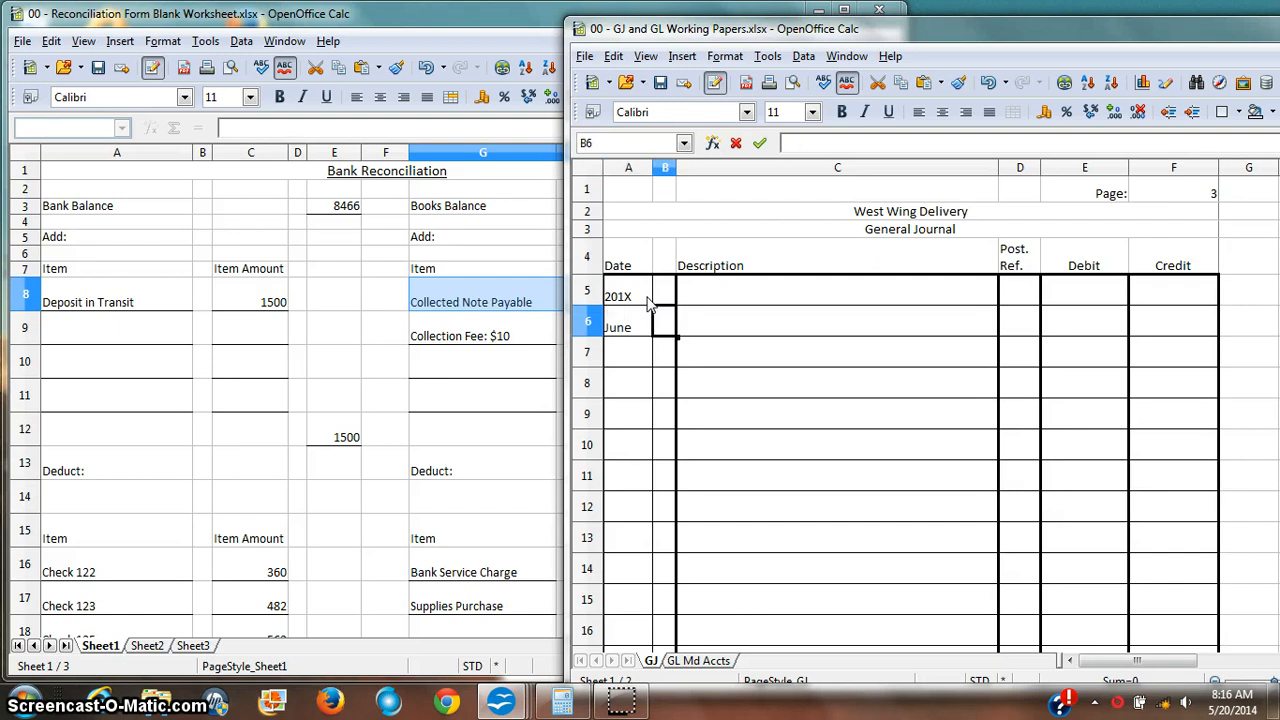
pyautogui.write('30')
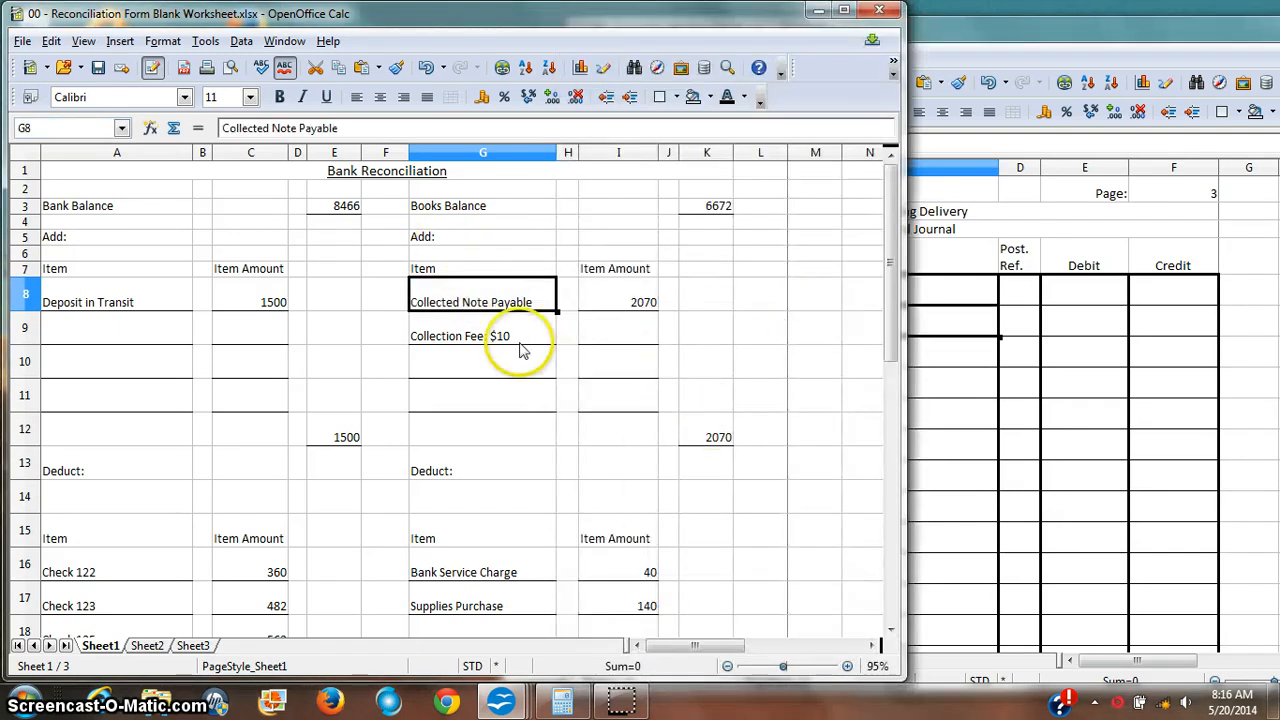
pyautogui.moveTo(688, 492)
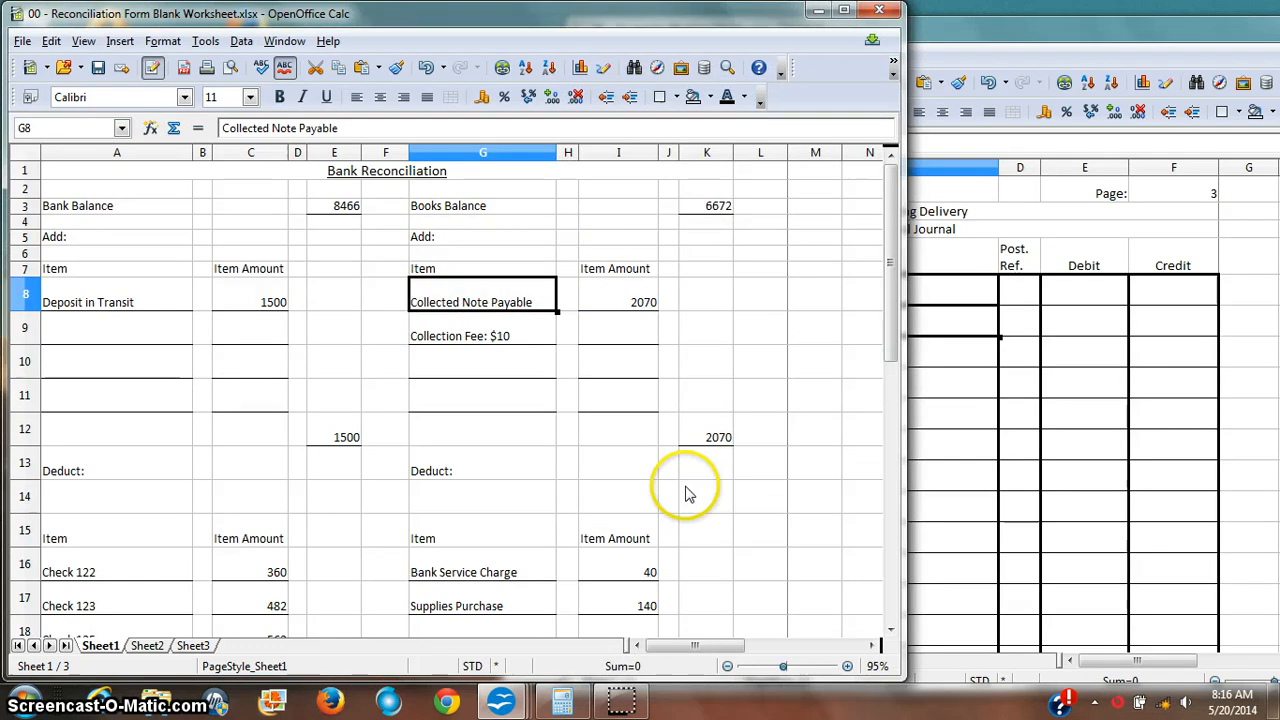
pyautogui.click(706, 437)
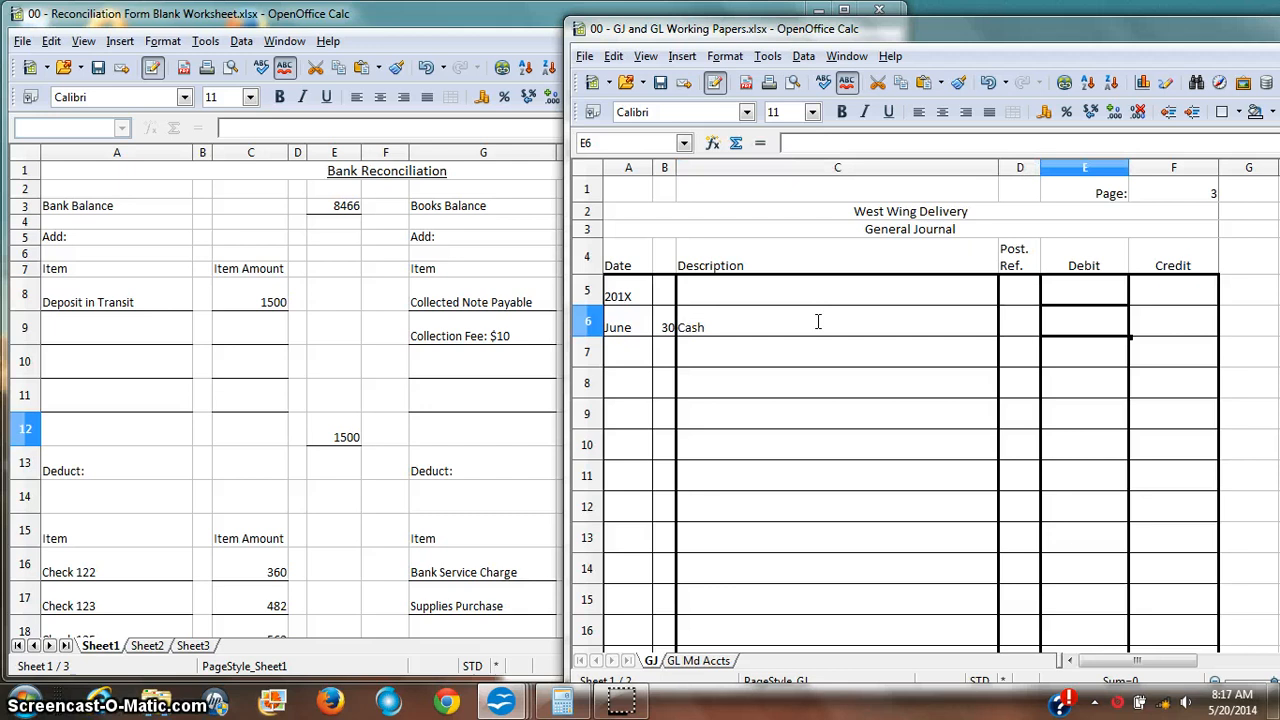
pyautogui.write('2070')
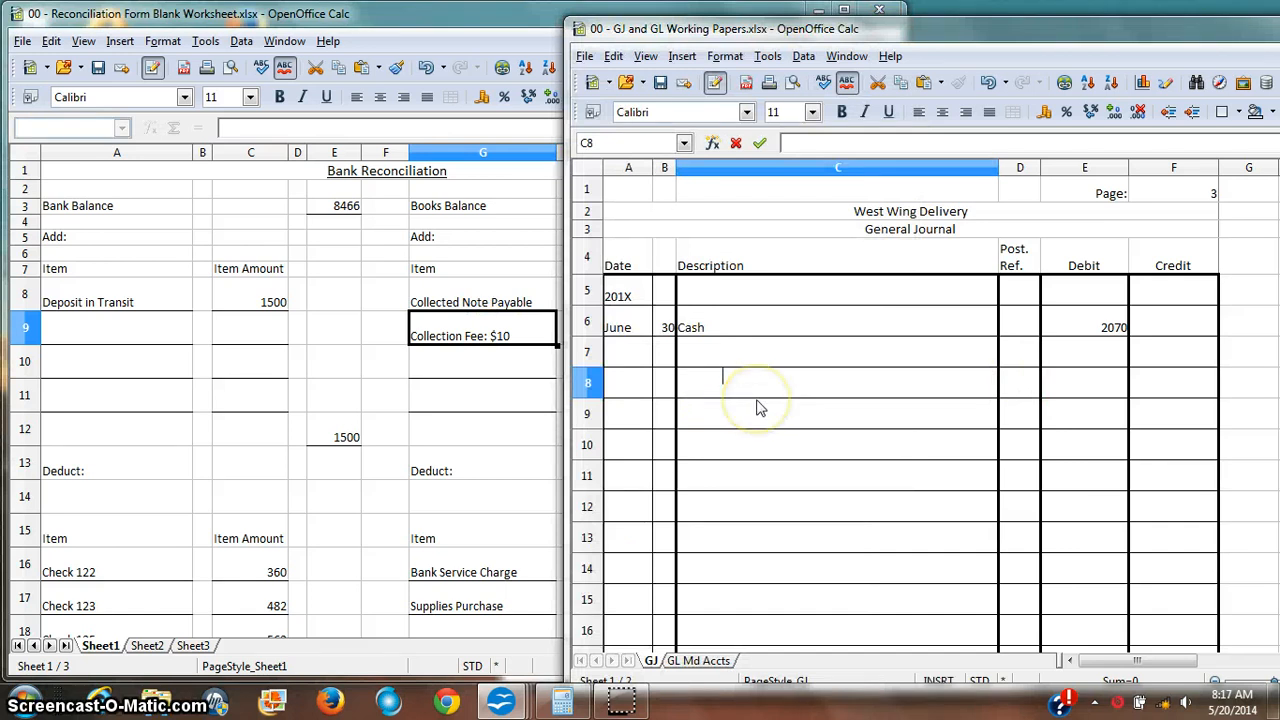
pyautogui.write('A')
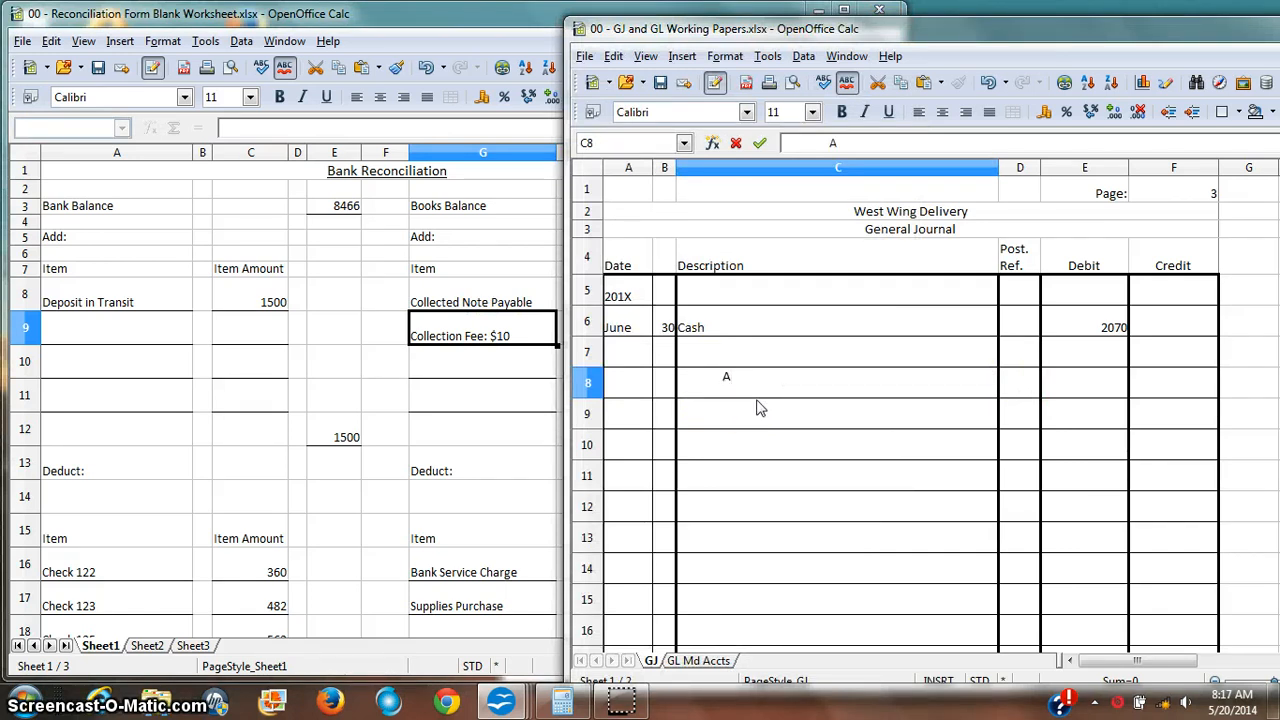
pyautogui.write('ccounts Recei')
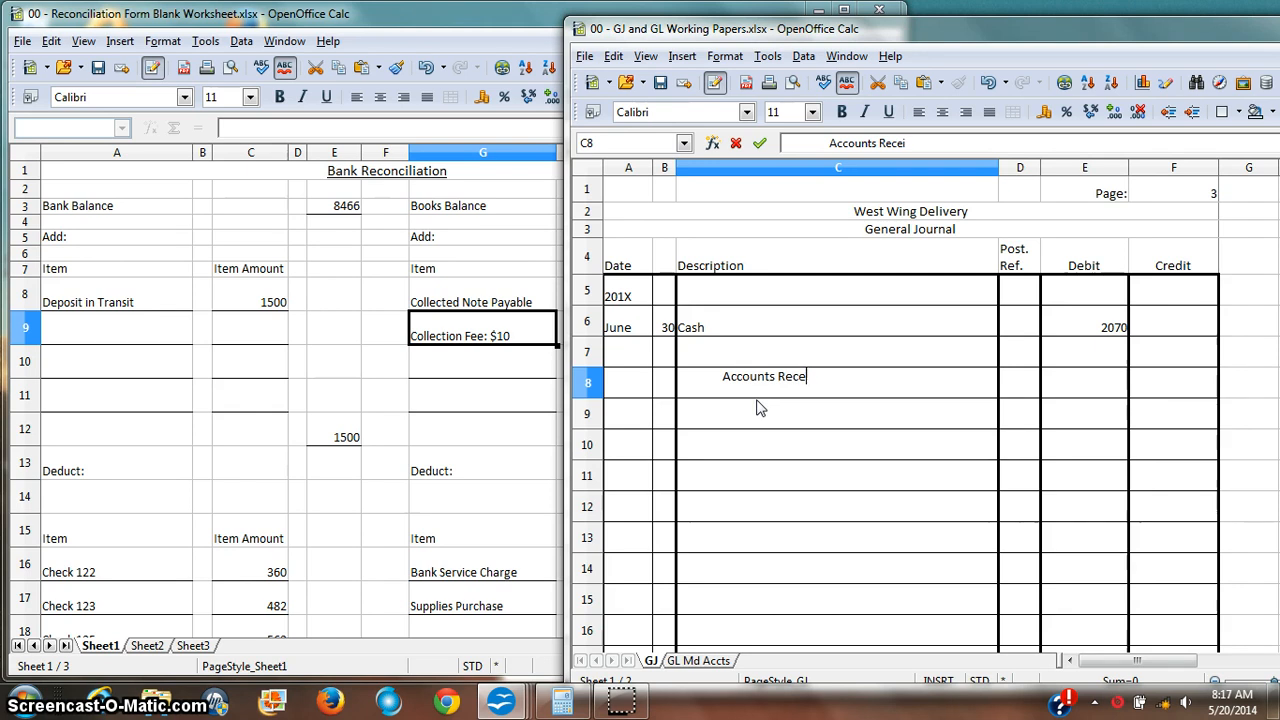
pyautogui.press('Return')
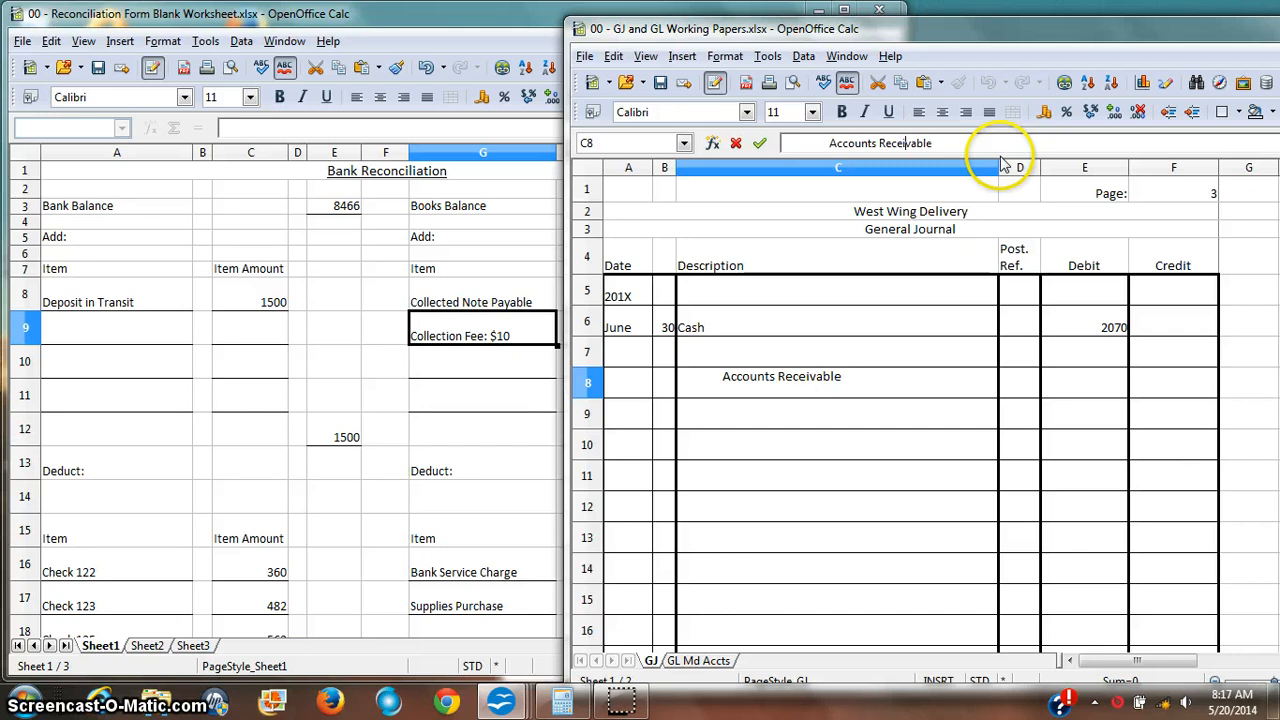
pyautogui.press('Return')
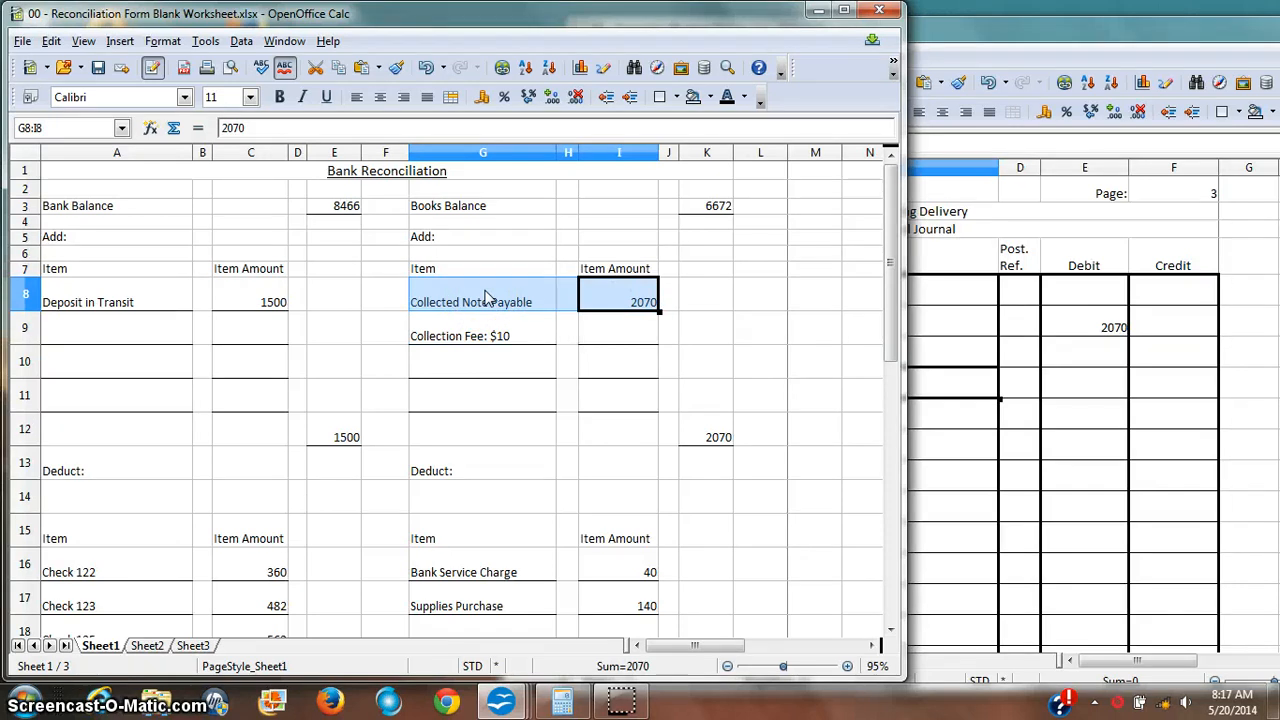
pyautogui.moveTo(715, 300)
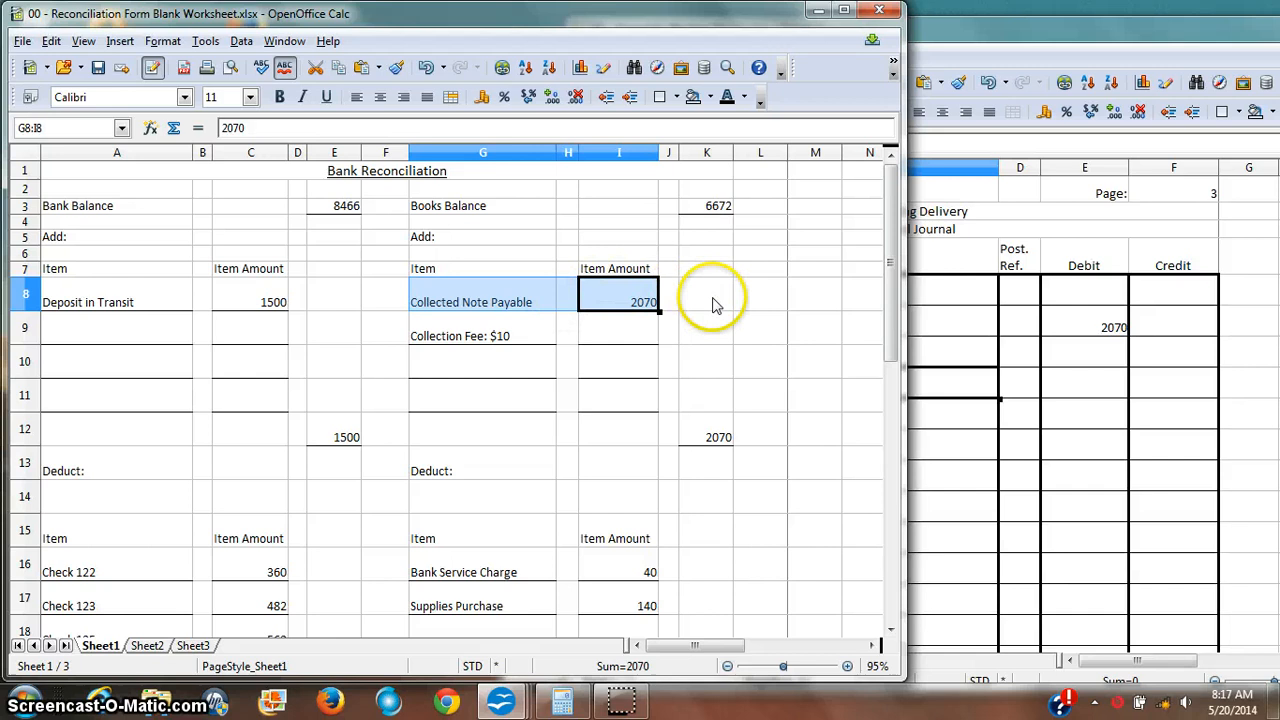
# Add Collection Expense debit line in row 7 and verify the 2070 Cash debit
pyautogui.click(483, 335)
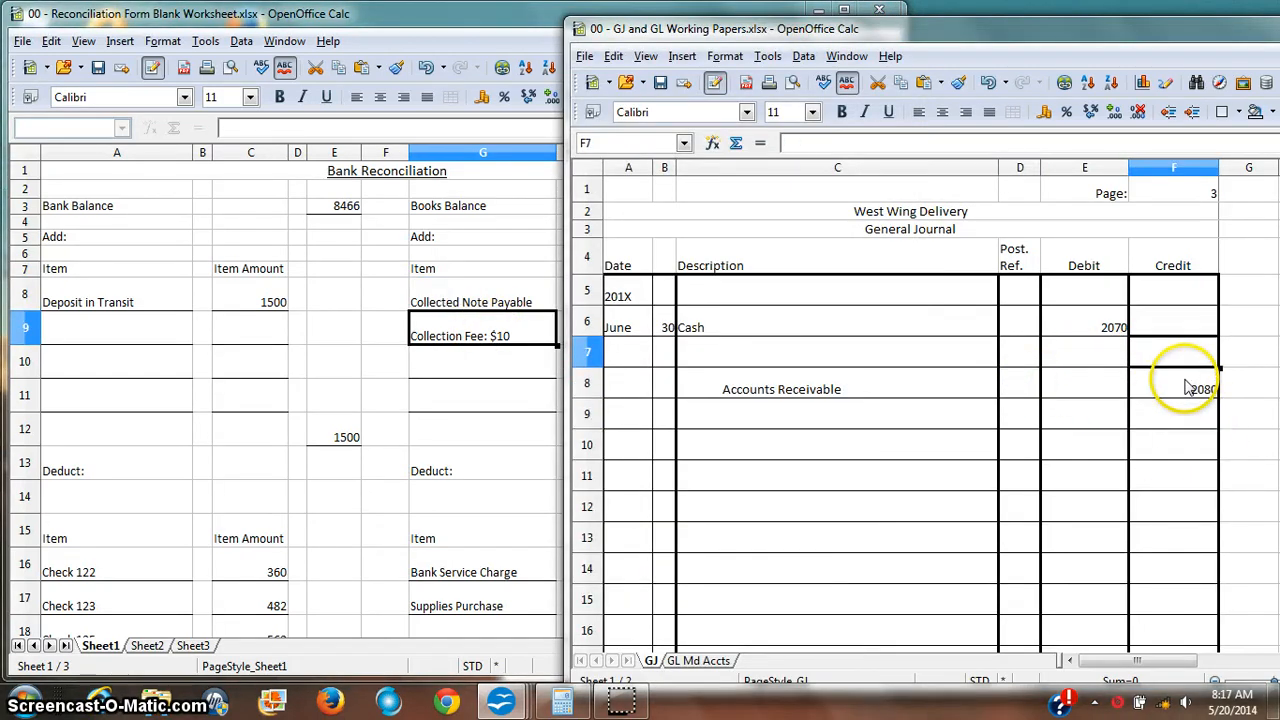
pyautogui.click(837, 351)
pyautogui.write('Collect')
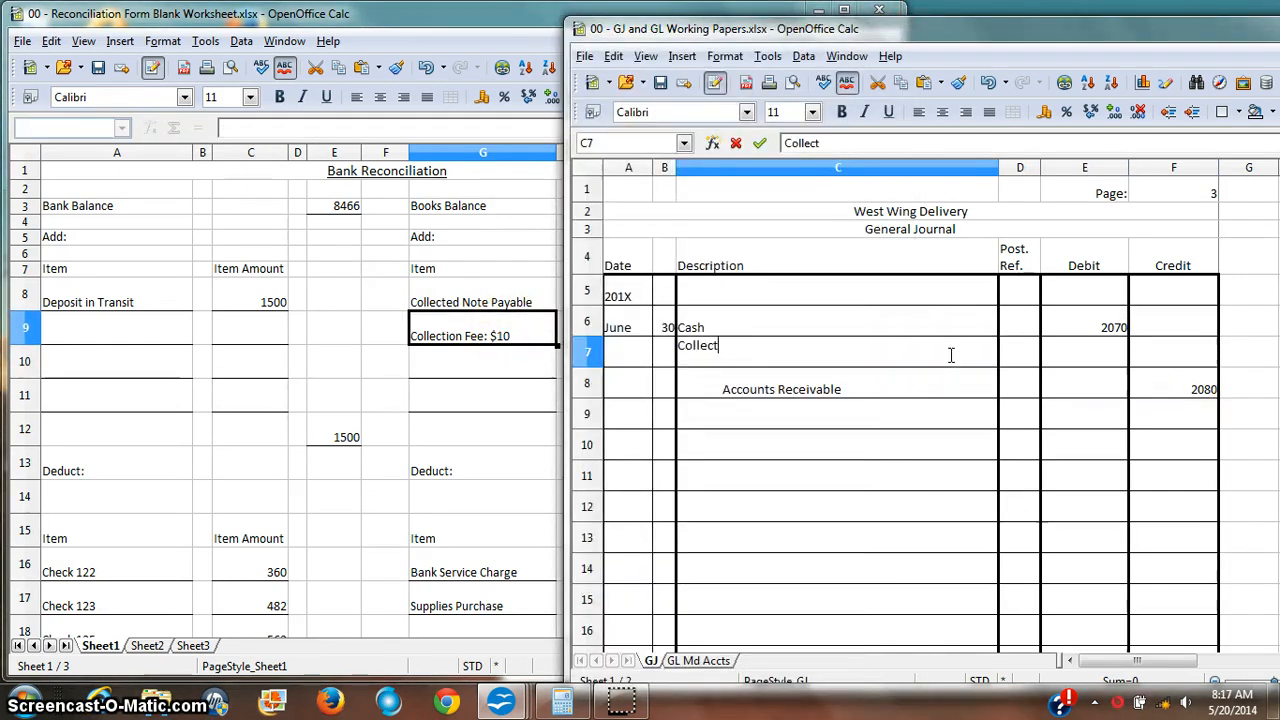
pyautogui.write('ion Expen')
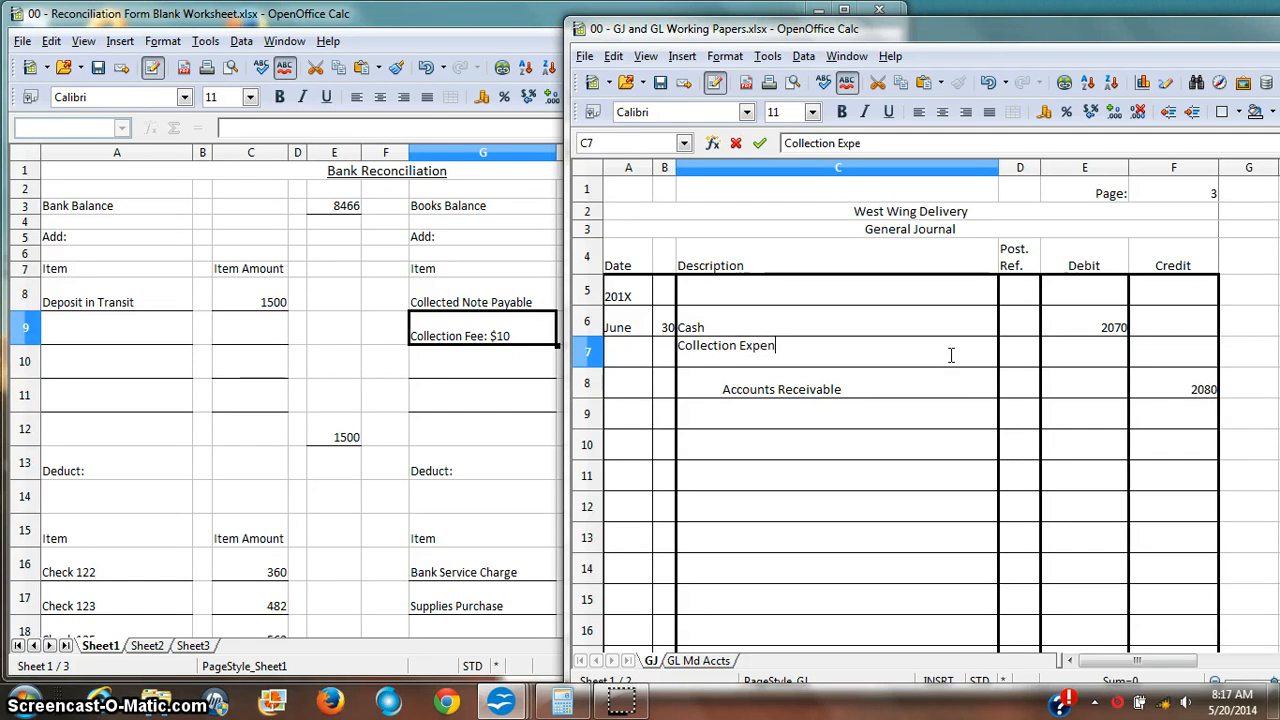
pyautogui.press('Return')
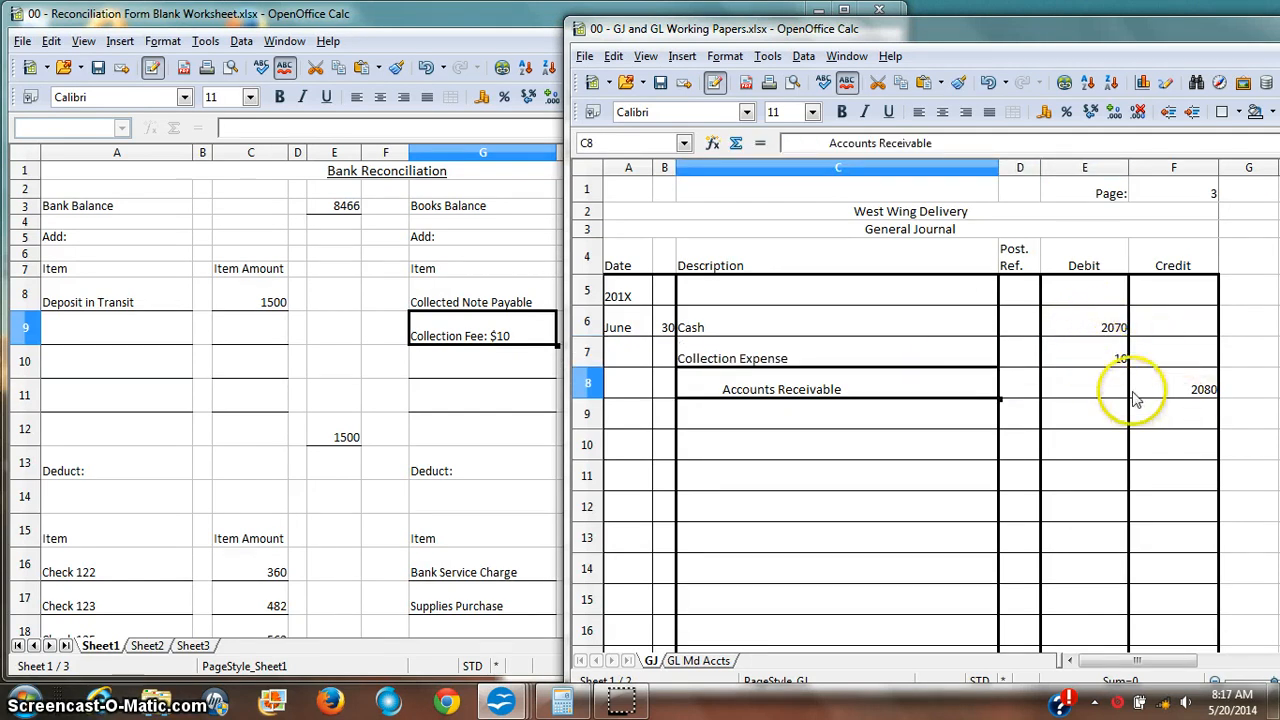
pyautogui.moveTo(837, 389); pyautogui.dragTo(1173, 389)
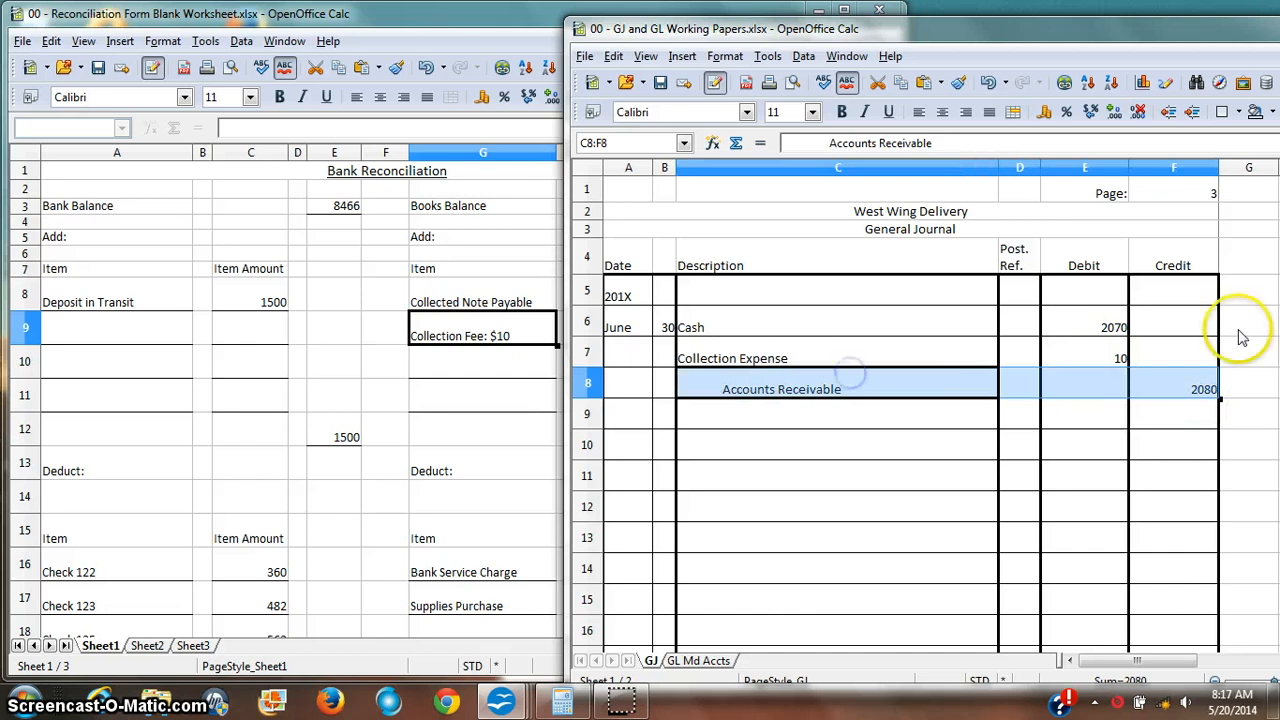
pyautogui.moveTo(1185, 360)
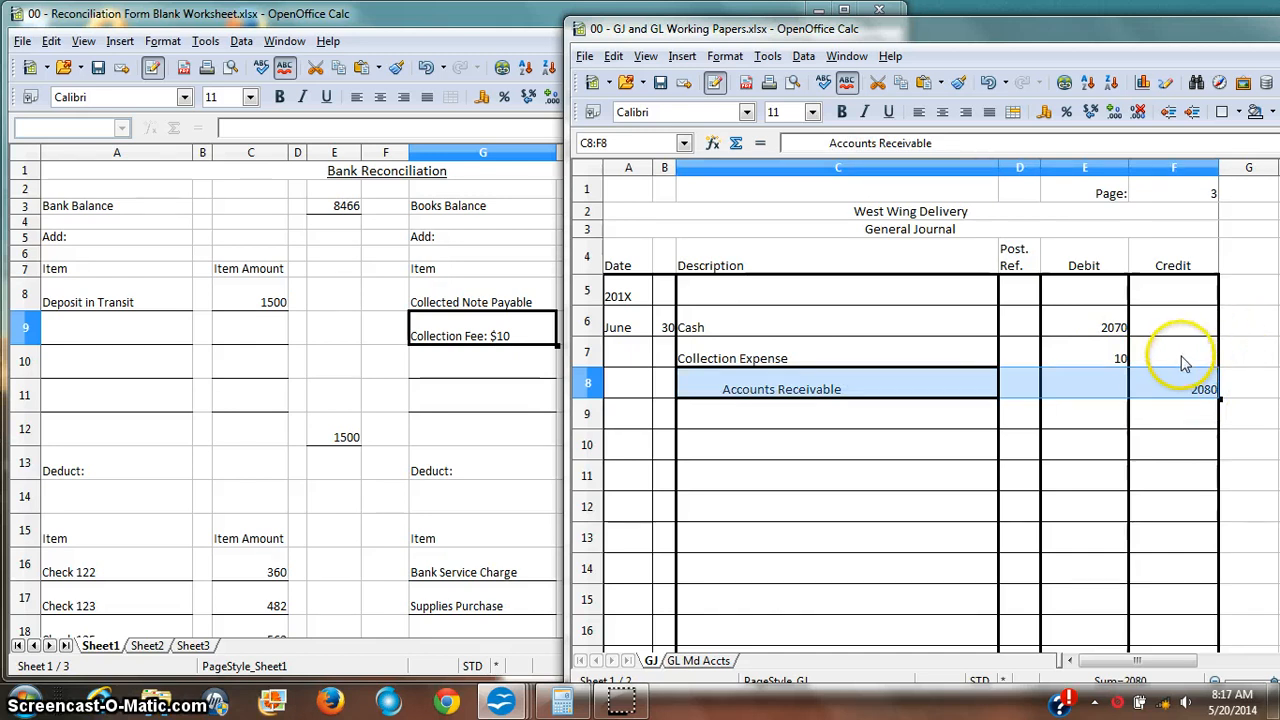
pyautogui.click(1084, 327)
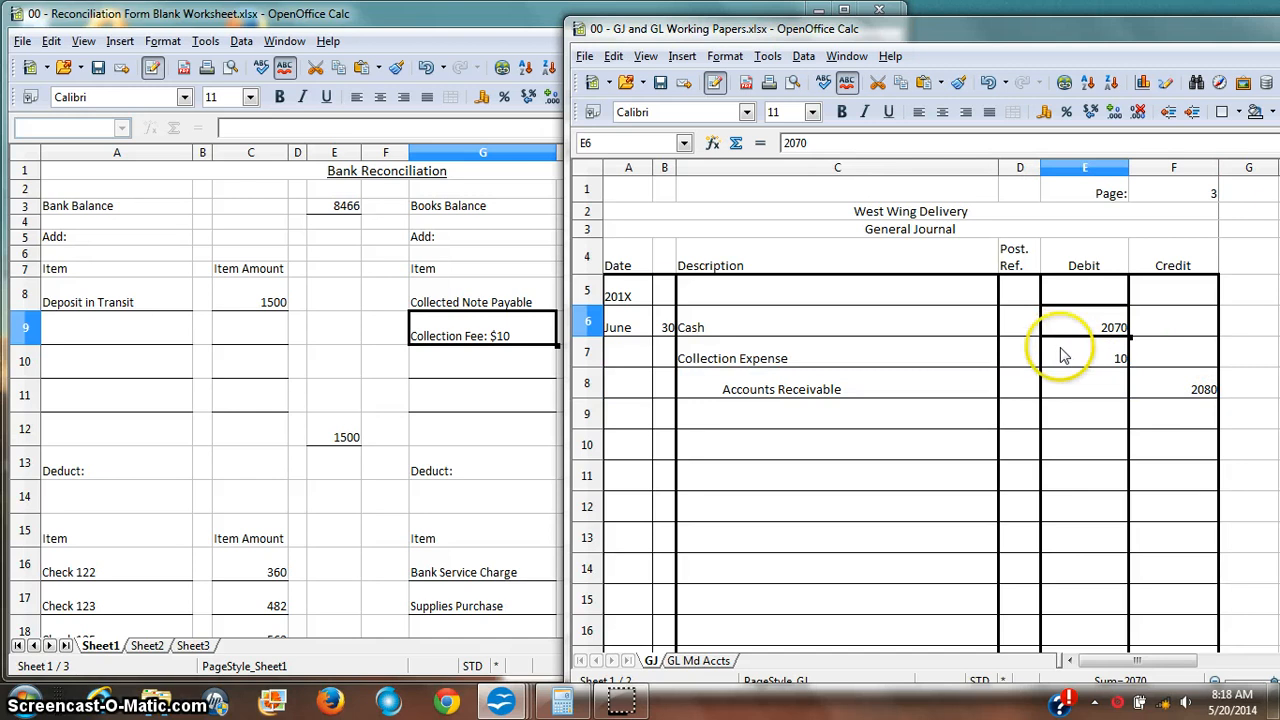
# Type the explanation 'Bank collected N/P less collection fee' in C9
pyautogui.click(1084, 358)
pyautogui.write('Accounts Receivable')
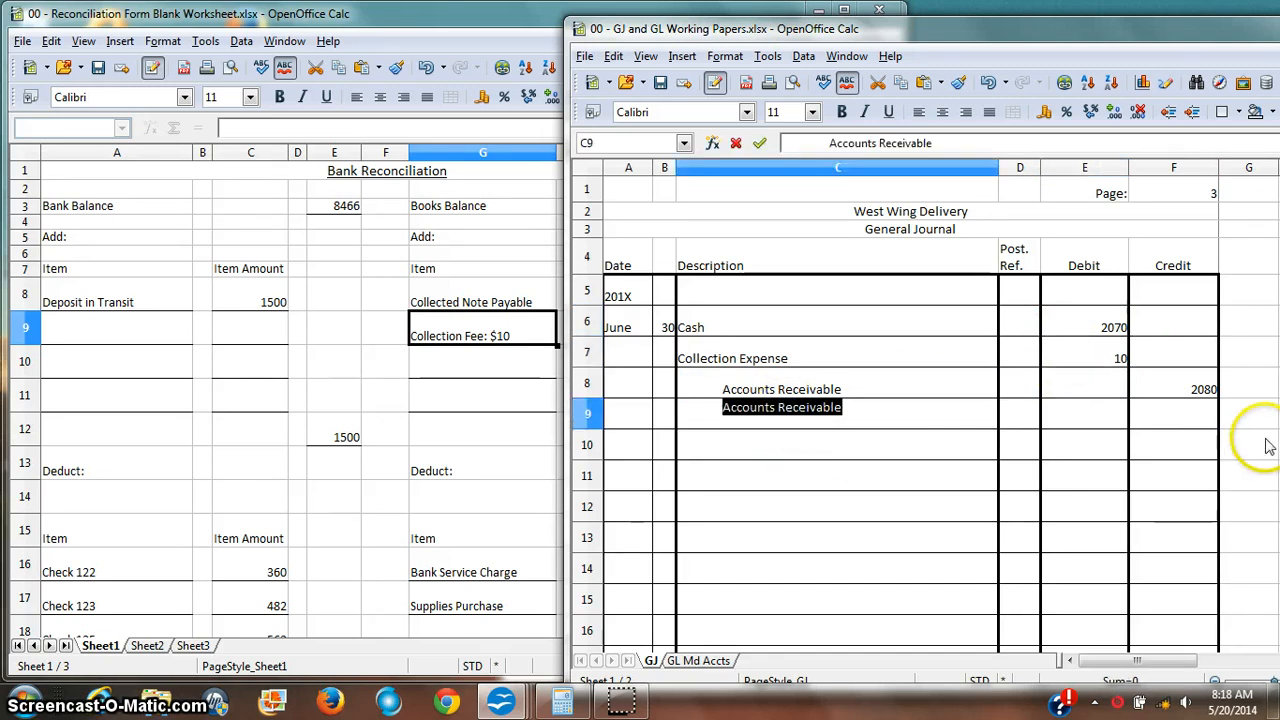
pyautogui.write('Bank co')
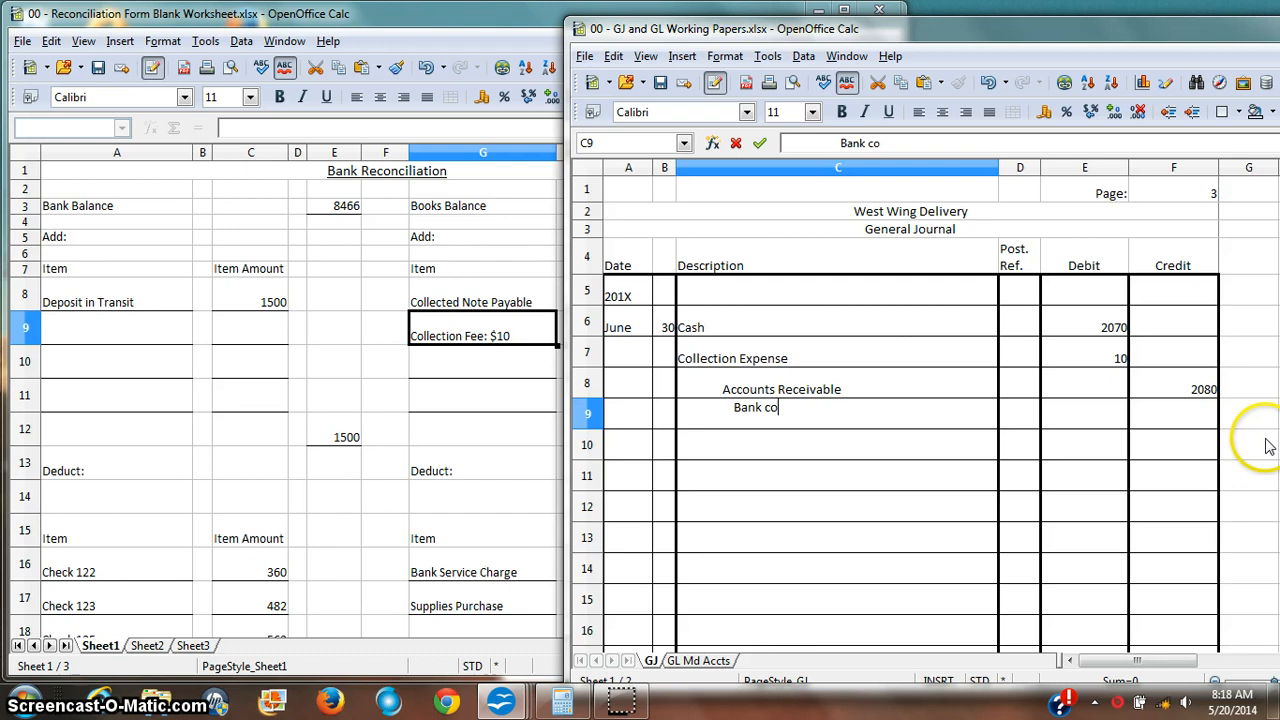
pyautogui.write('llected Np')
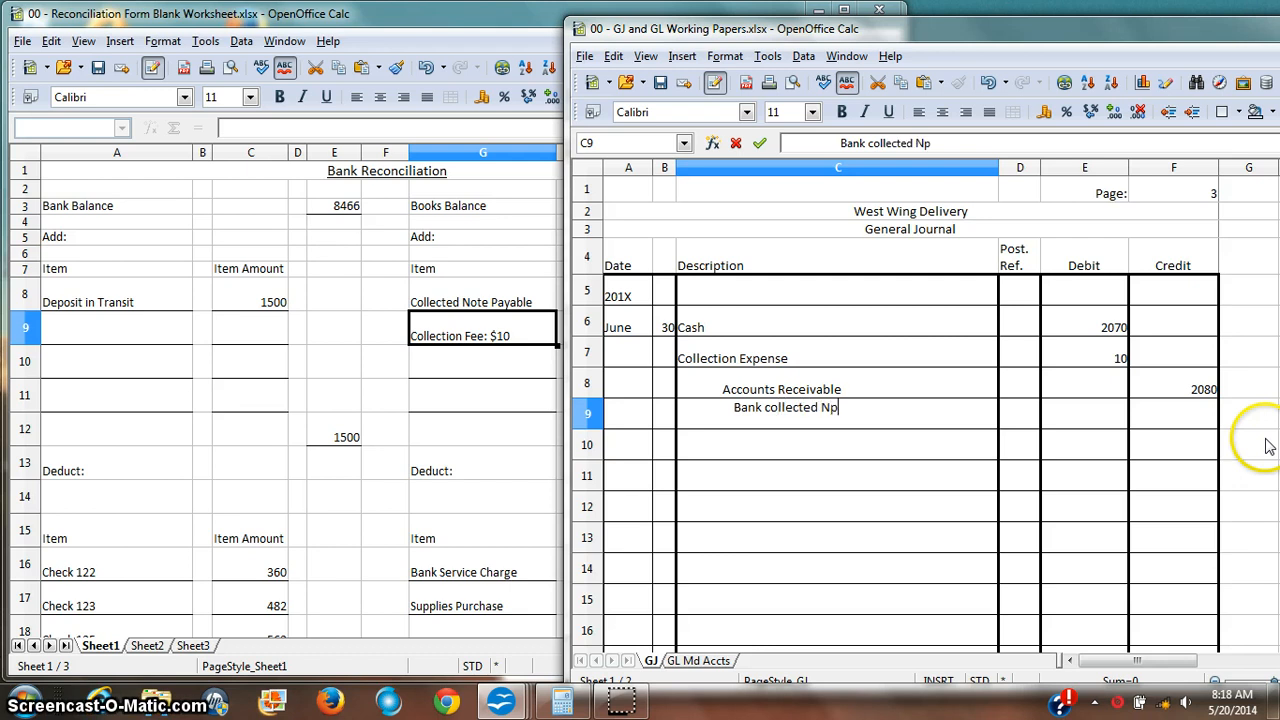
pyautogui.write('/P less collection fee')
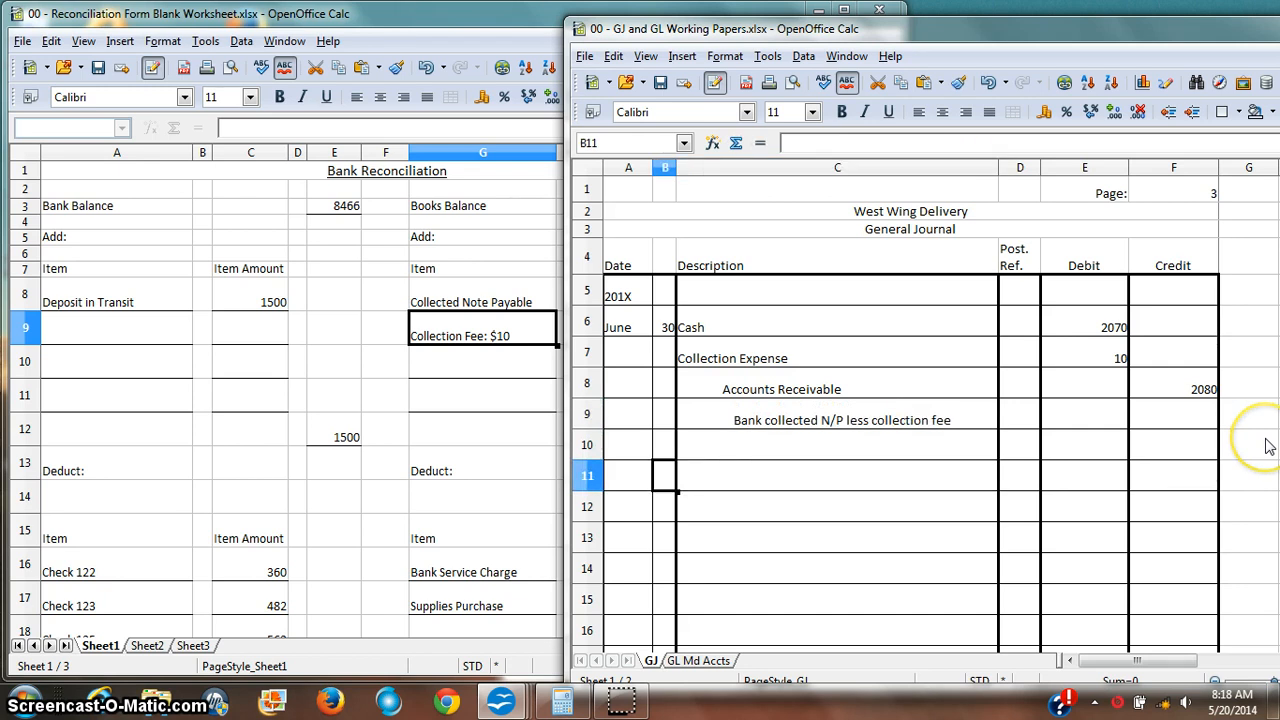
pyautogui.moveTo(1270, 445)
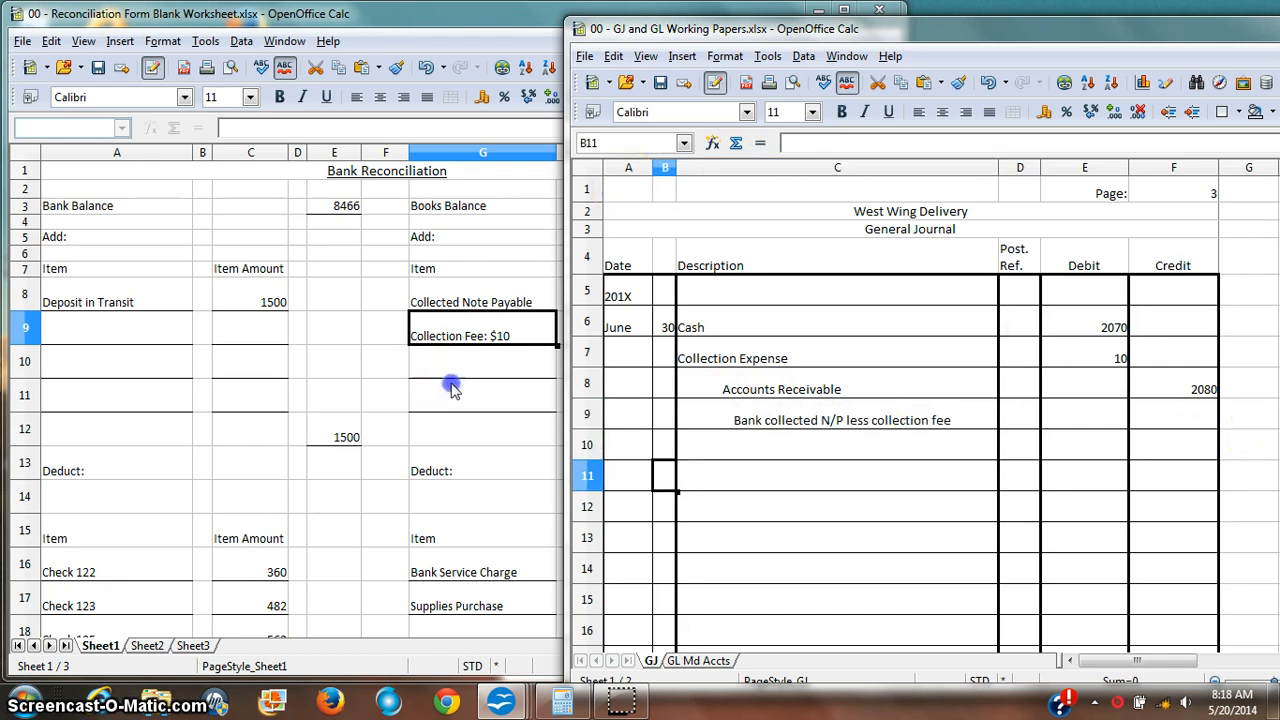
# Record Service Charge Expense 40 in E11, Cash 40 in F12, and the explanation in C13
pyautogui.click(838, 475)
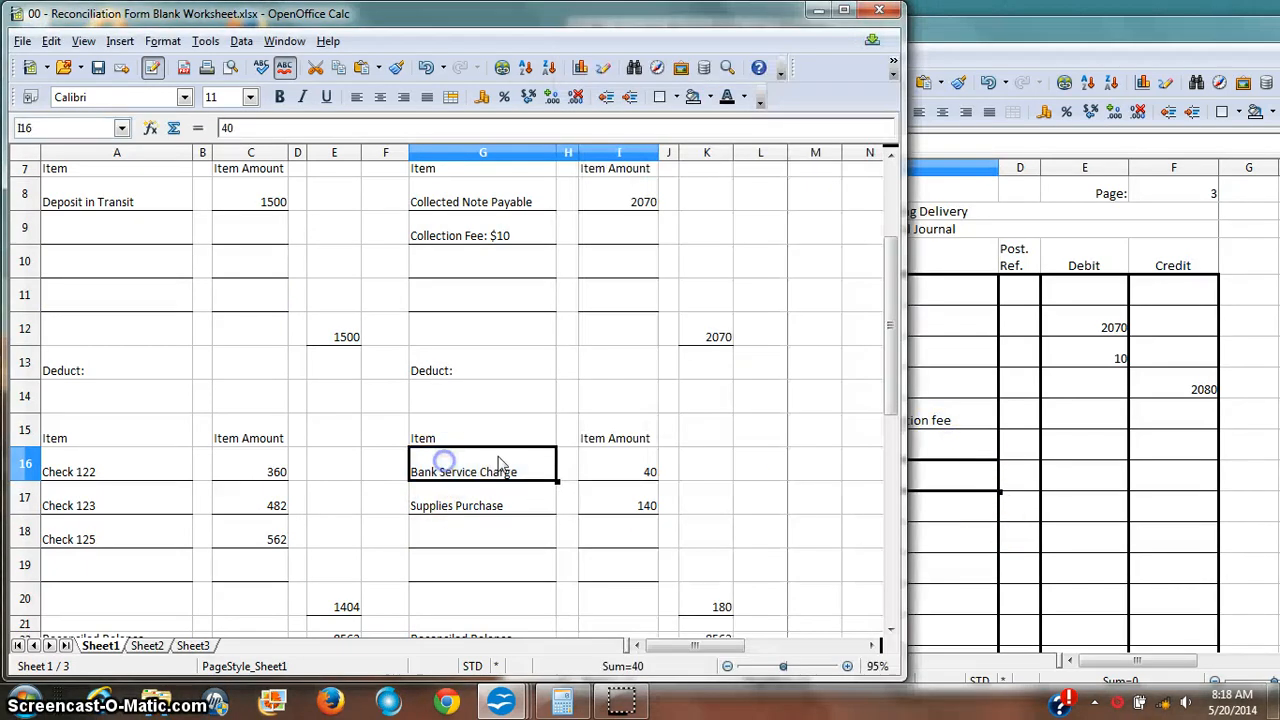
pyautogui.click(985, 505)
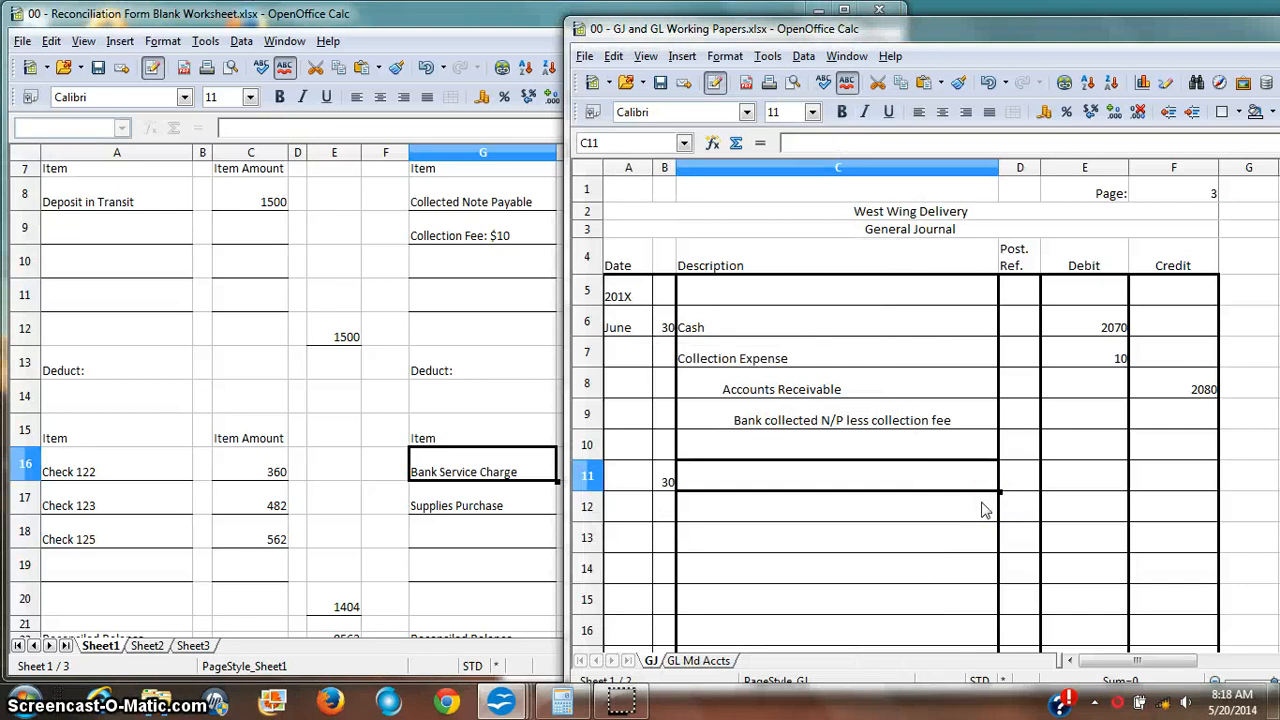
pyautogui.write('Service Charge Expe')
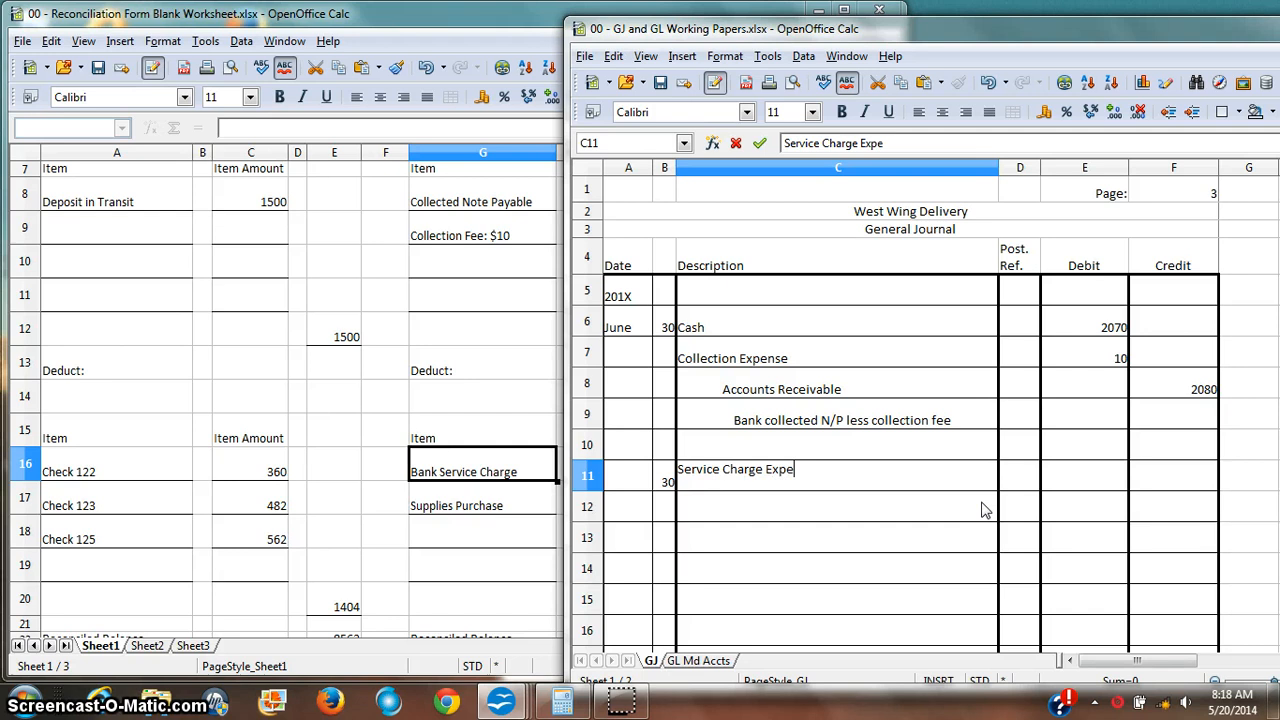
pyautogui.press('Return')
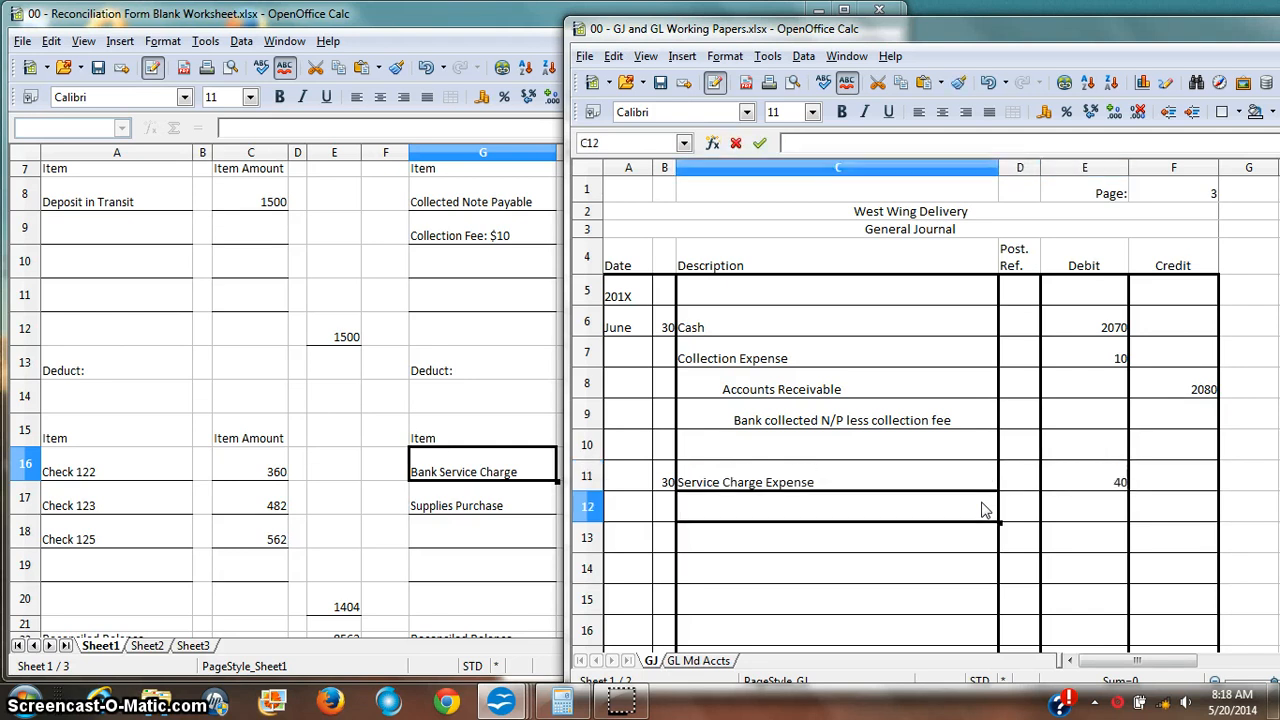
pyautogui.write('Bank collected N/P less collection fee')
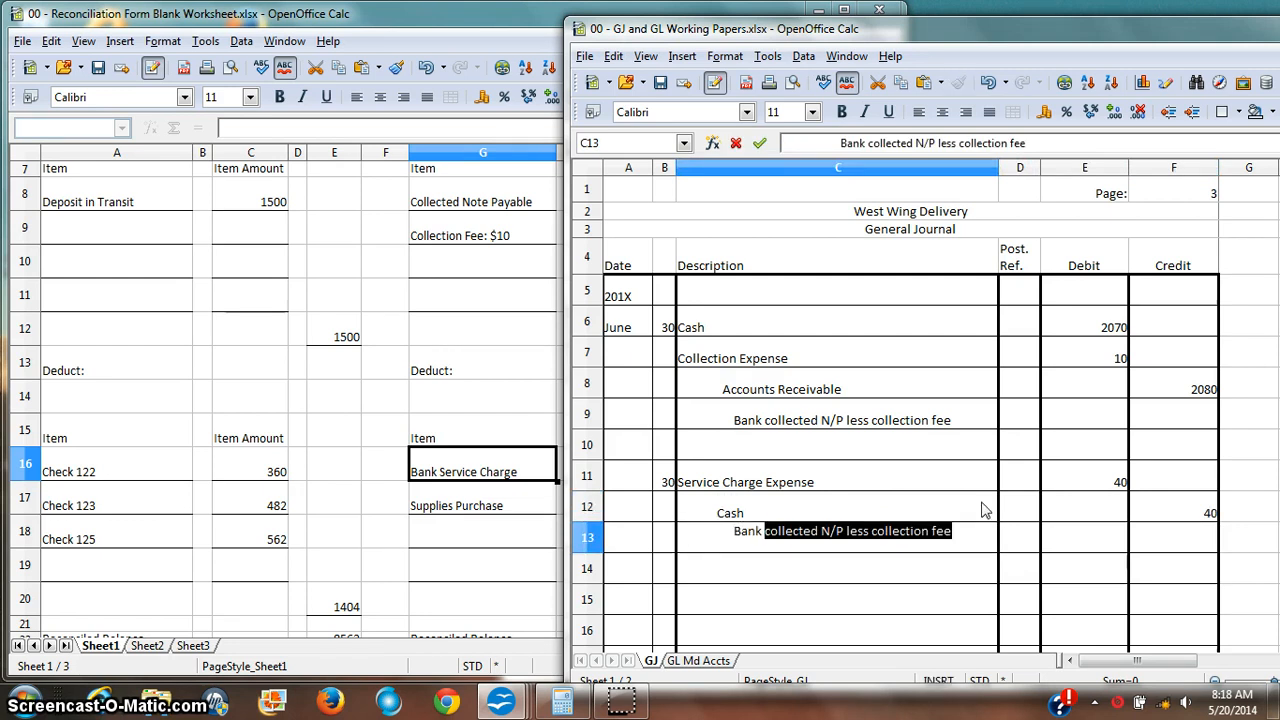
pyautogui.write('Bank service')
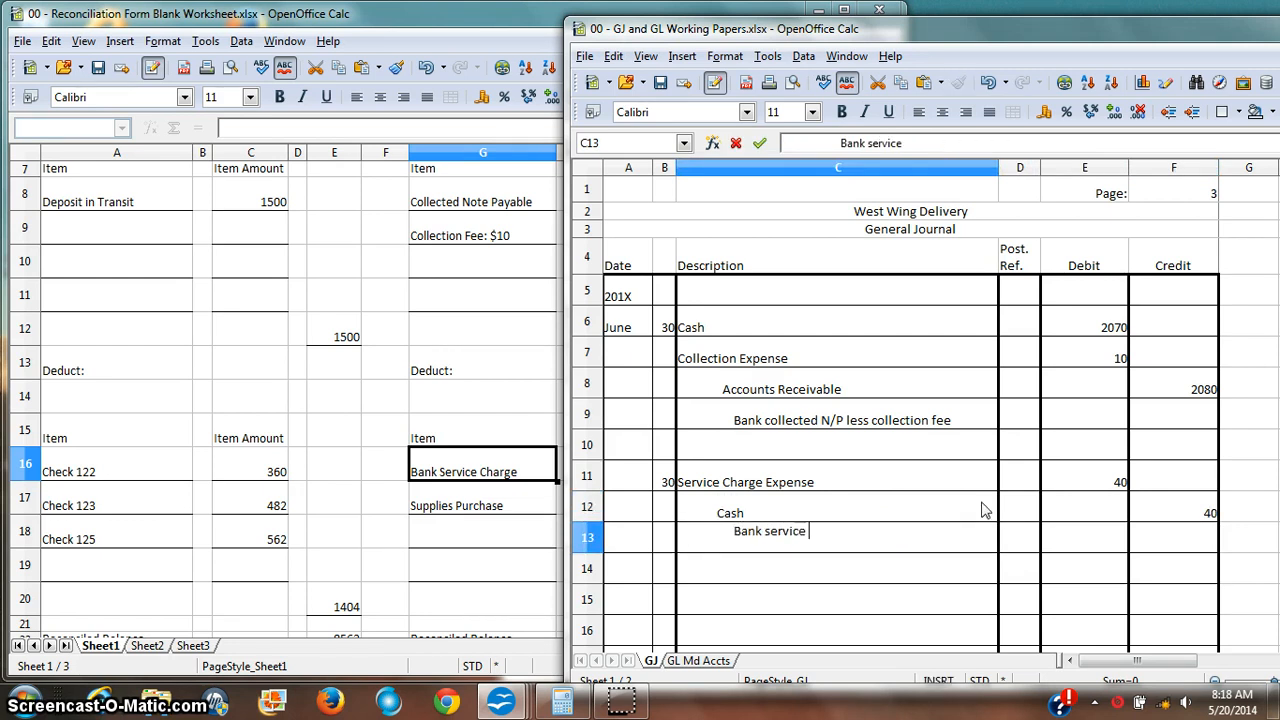
pyautogui.press('Return')
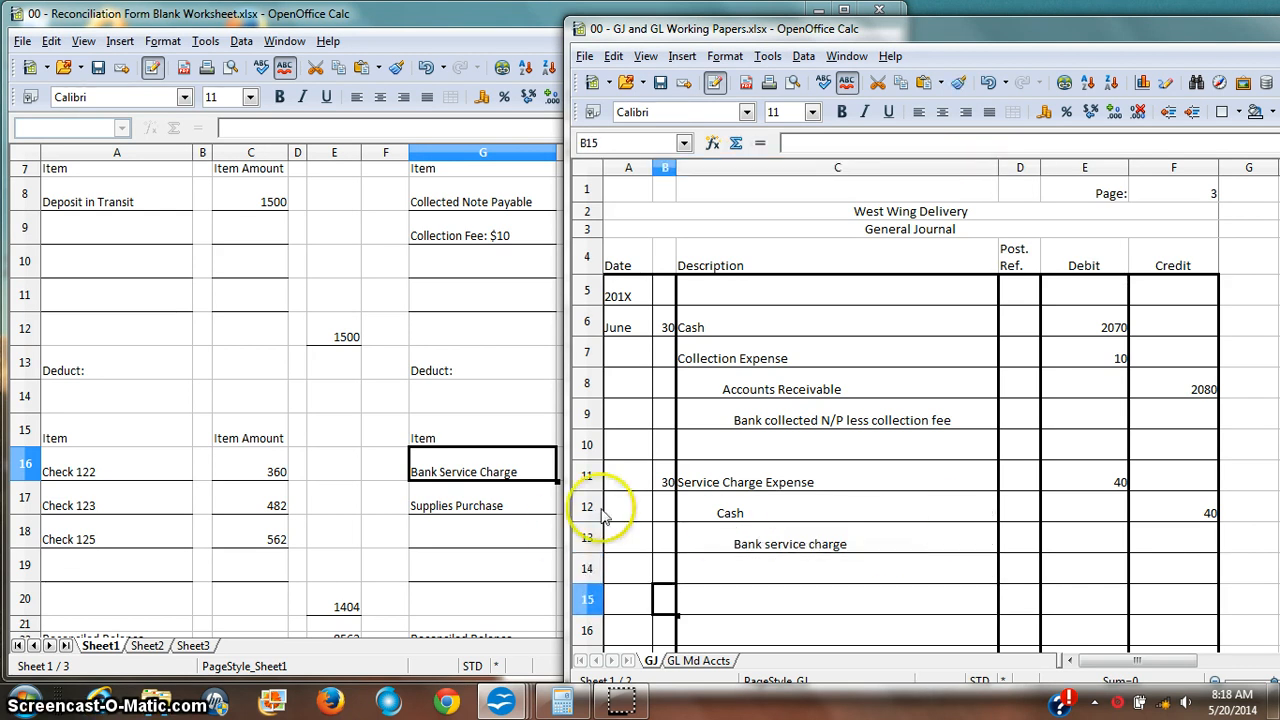
# Record Supplies 140 debit and Cash 140 credit, explained 'Purchase of Supplies' in C17
pyautogui.click(790, 543)
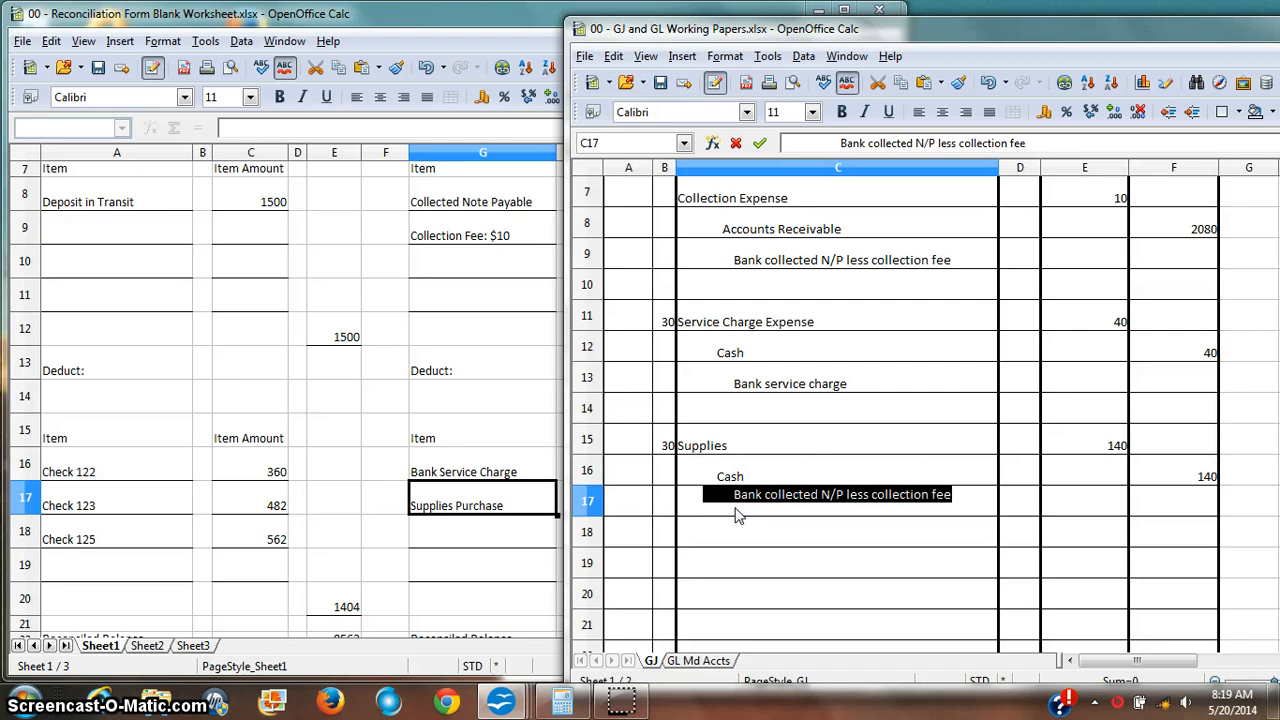
pyautogui.write('Purs')
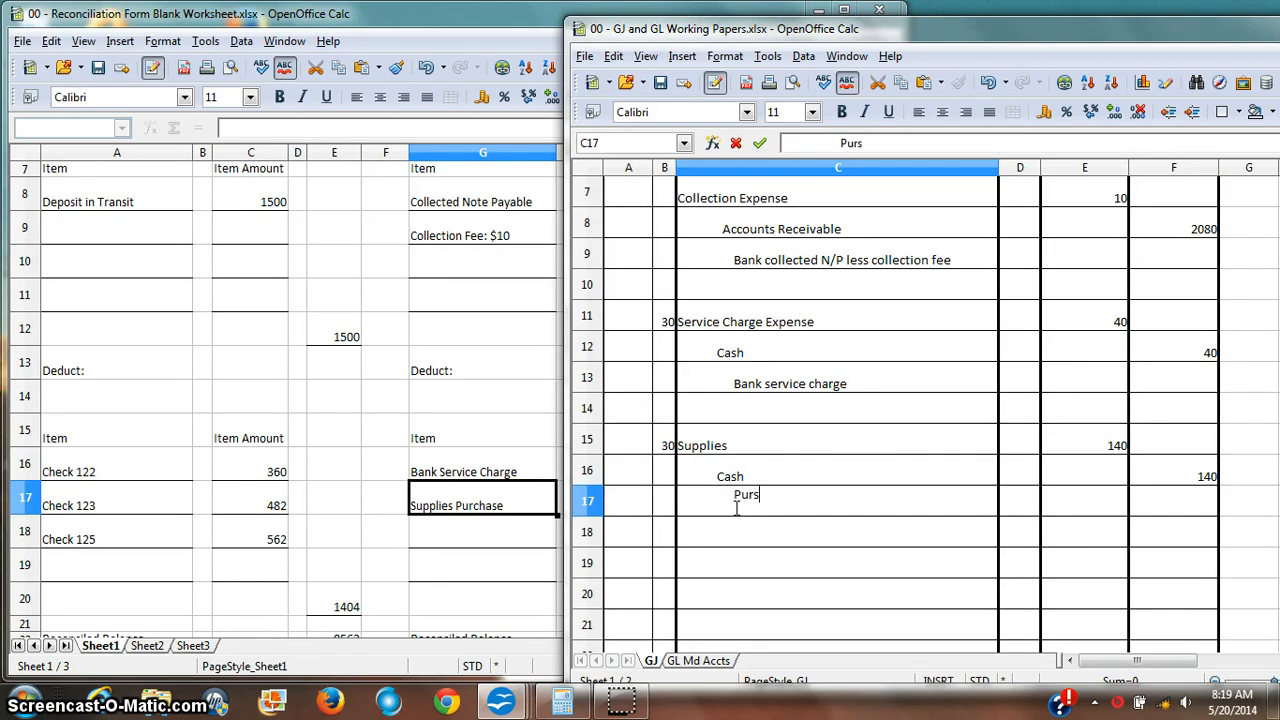
pyautogui.press('Backspace')
pyautogui.write('chase of Su')
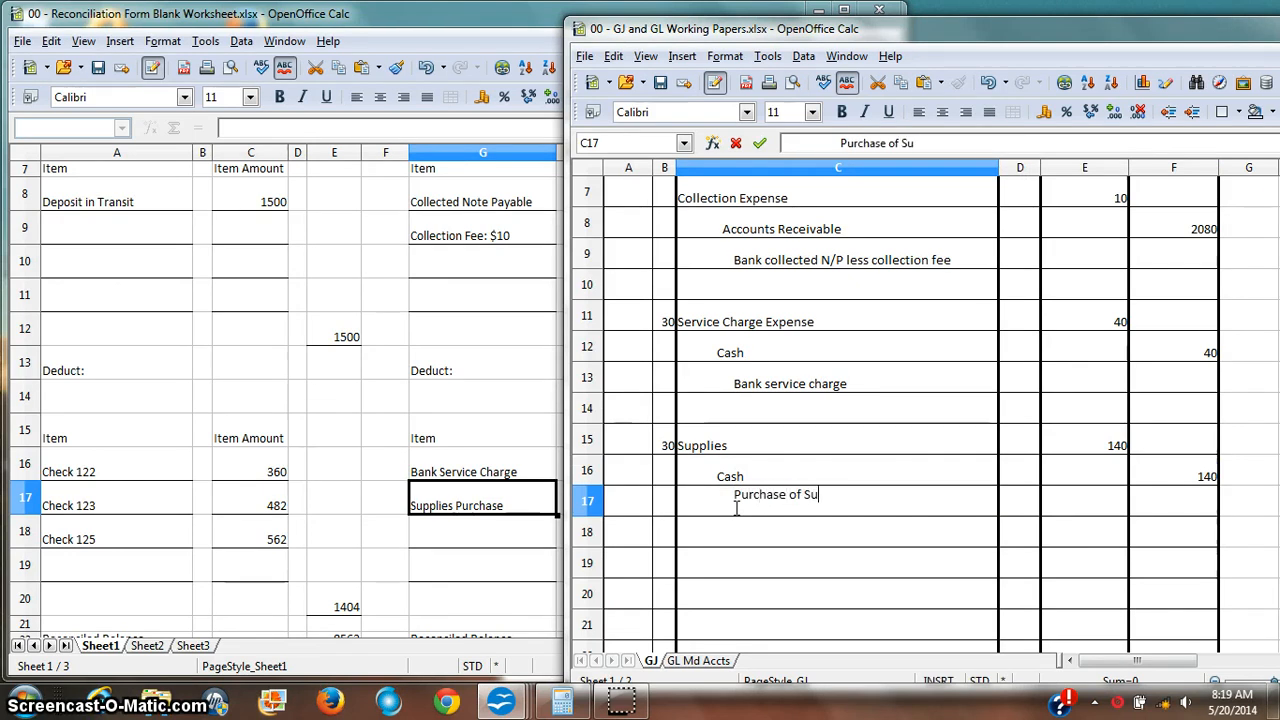
pyautogui.press('Return')
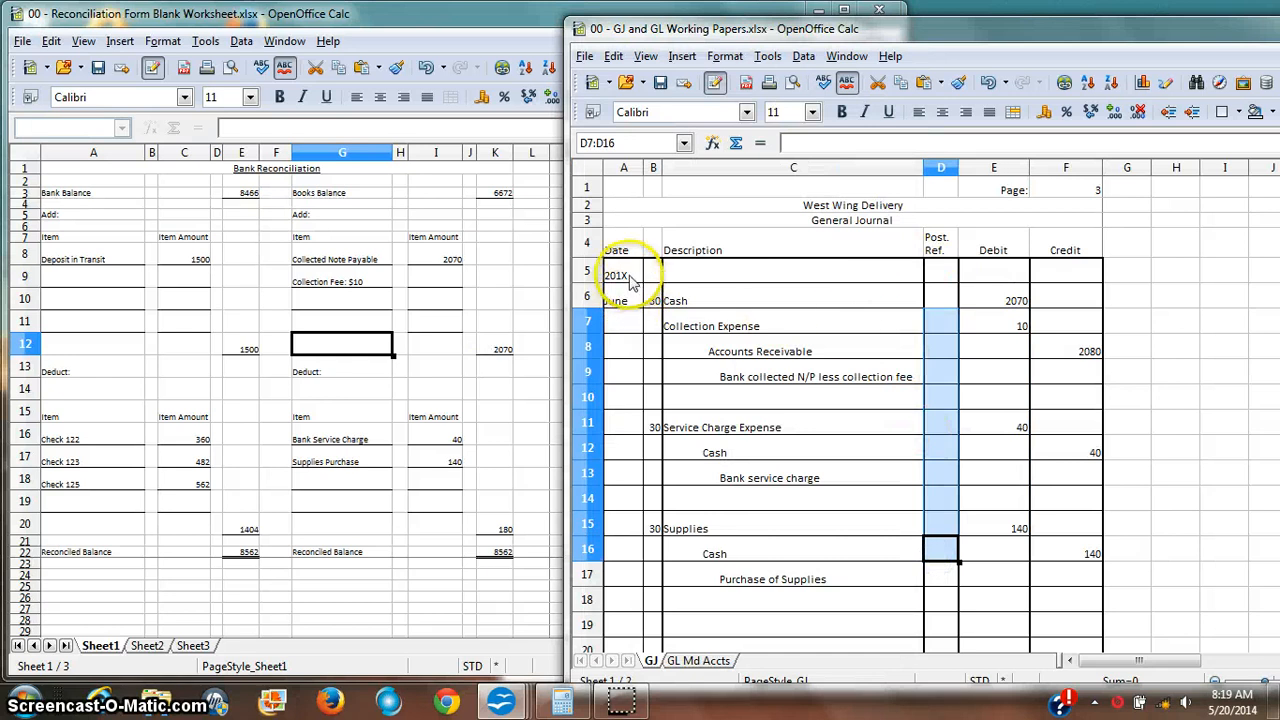
# Click A1 to clear the Post. Ref. selection in the finished journal
pyautogui.click(623, 187)
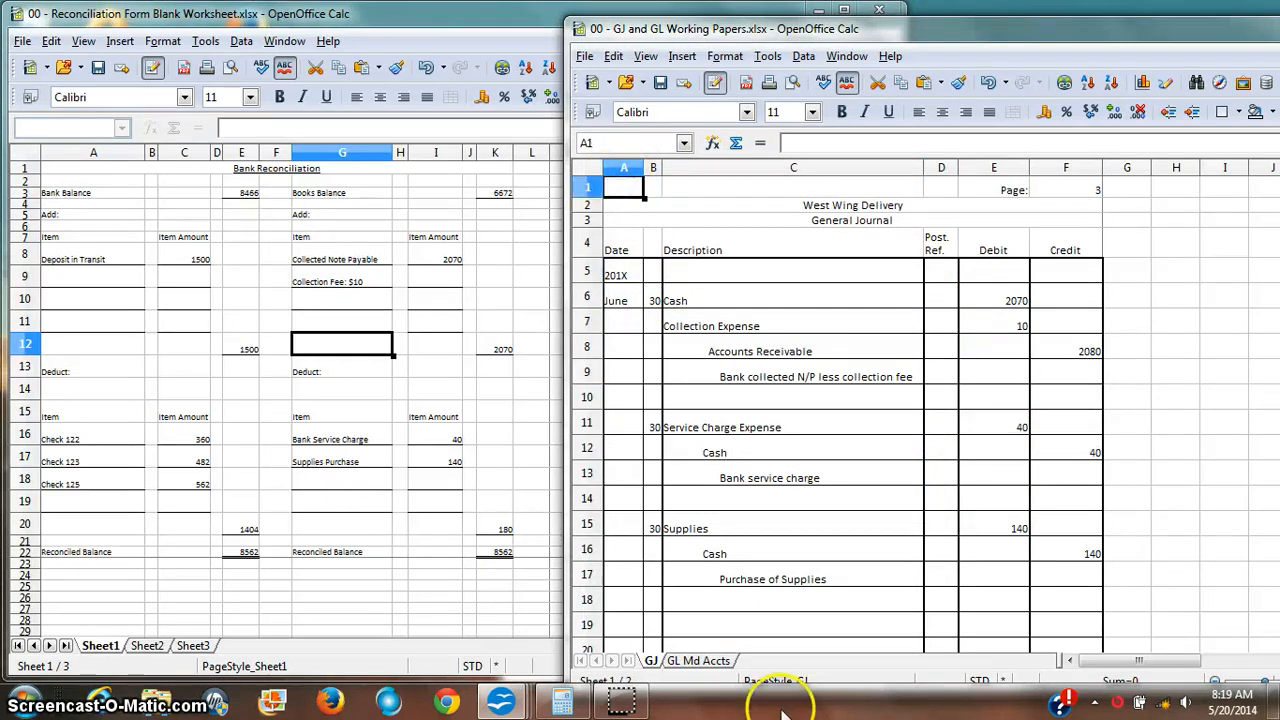